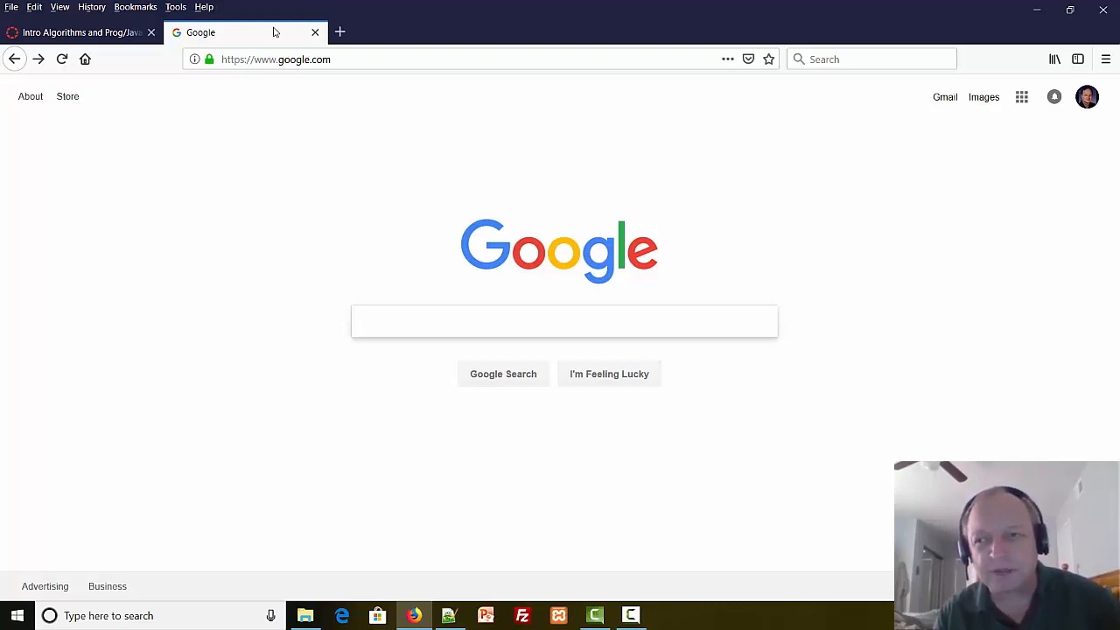
# Check the course syllabus page, then return to the Google search page.
pyautogui.click(564, 322)
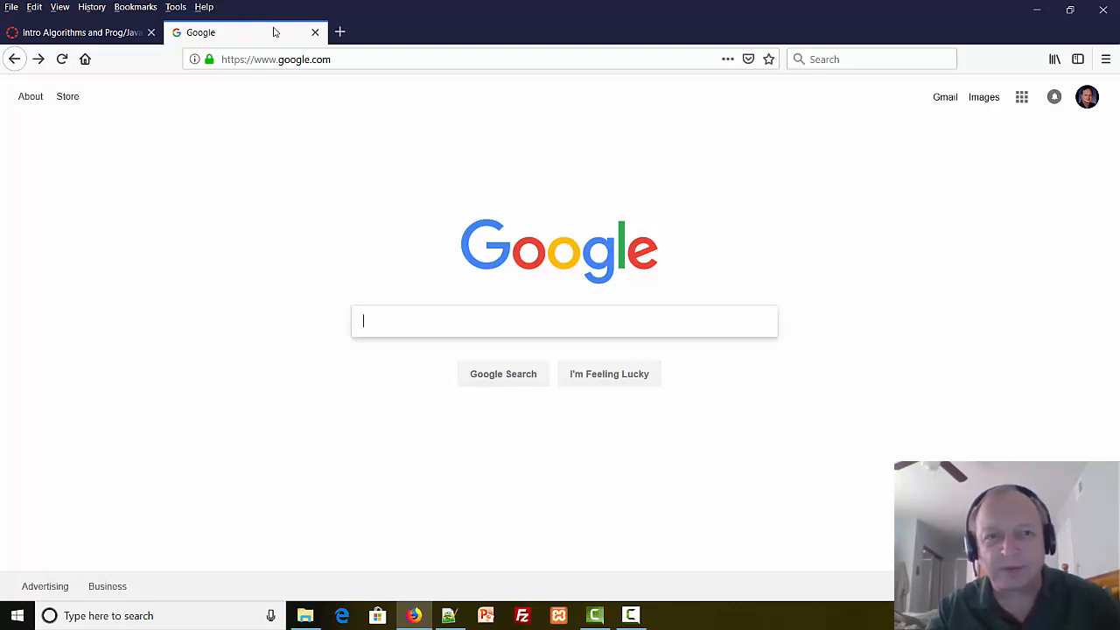
pyautogui.moveTo(217, 32)
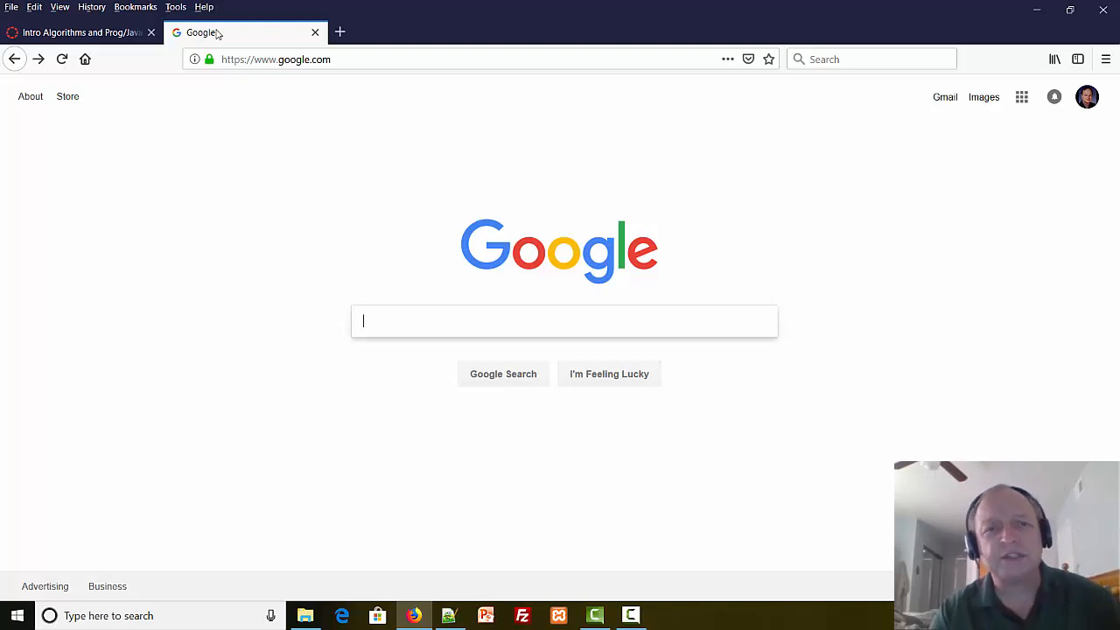
pyautogui.click(79, 32)
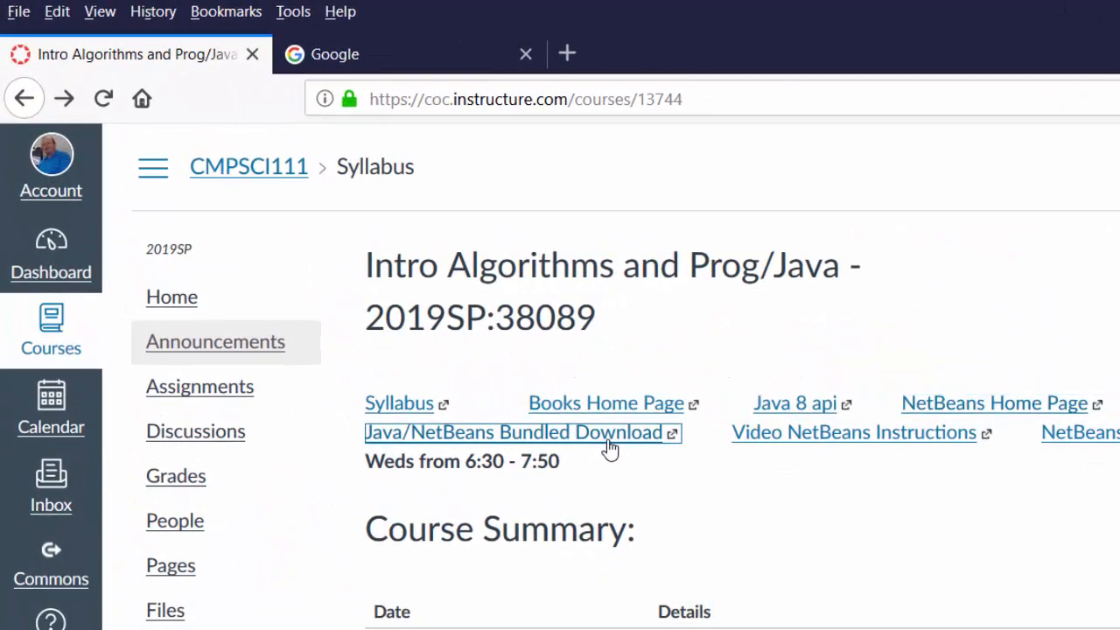
pyautogui.click(513, 431)
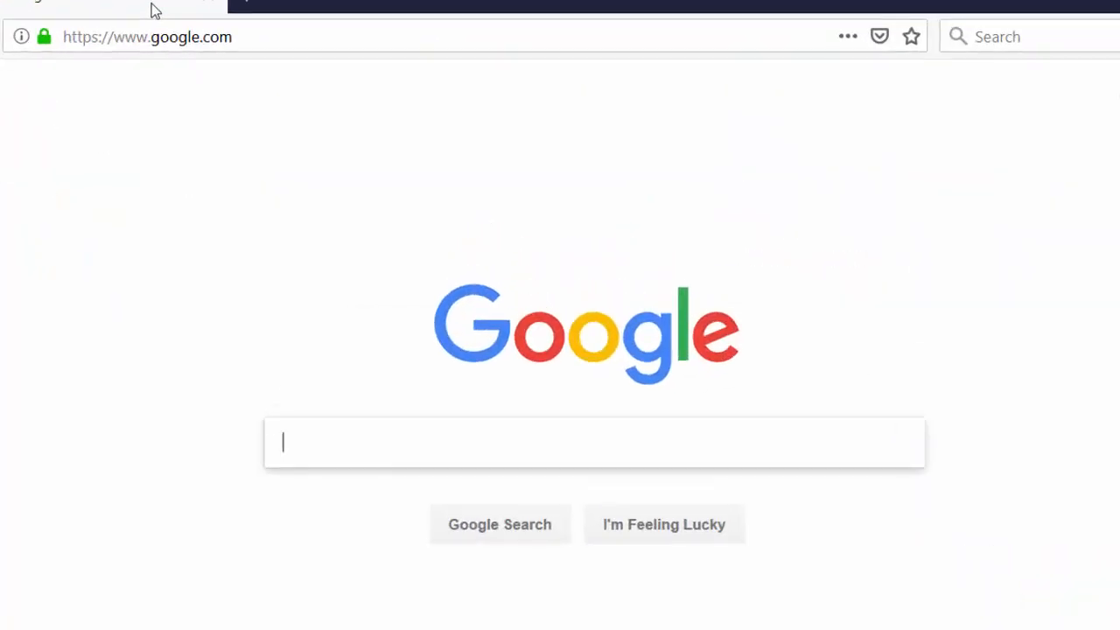
# Search Google for 'netbeans bundle 8.2' and open the JDK 8u111 with NetBeans 8.2 result.
pyautogui.write('Ne')
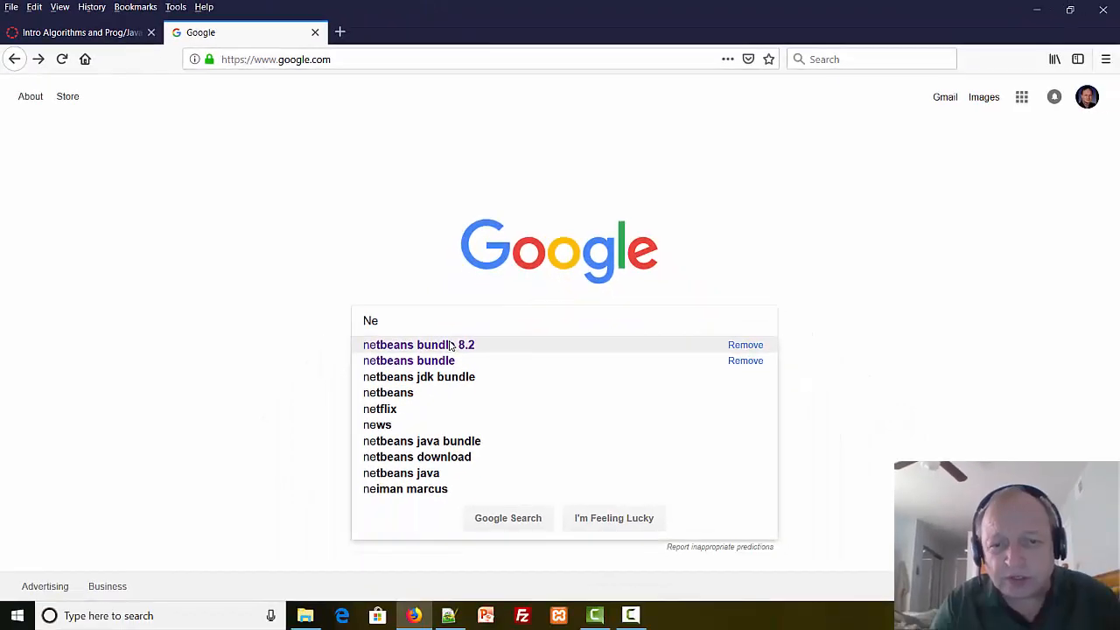
pyautogui.click(416, 343)
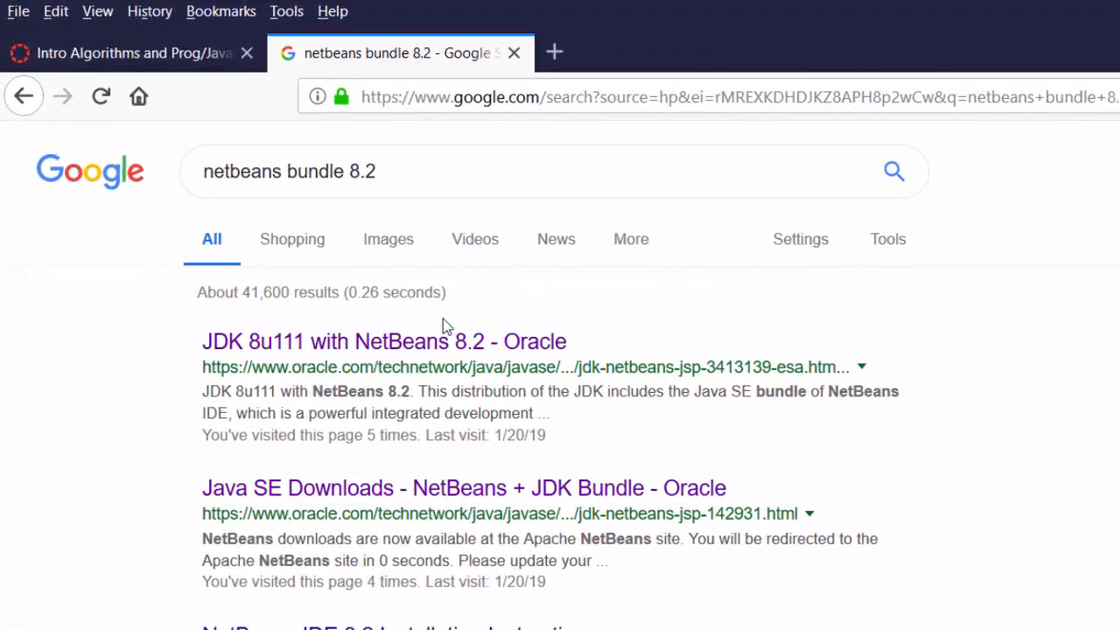
pyautogui.click(384, 341)
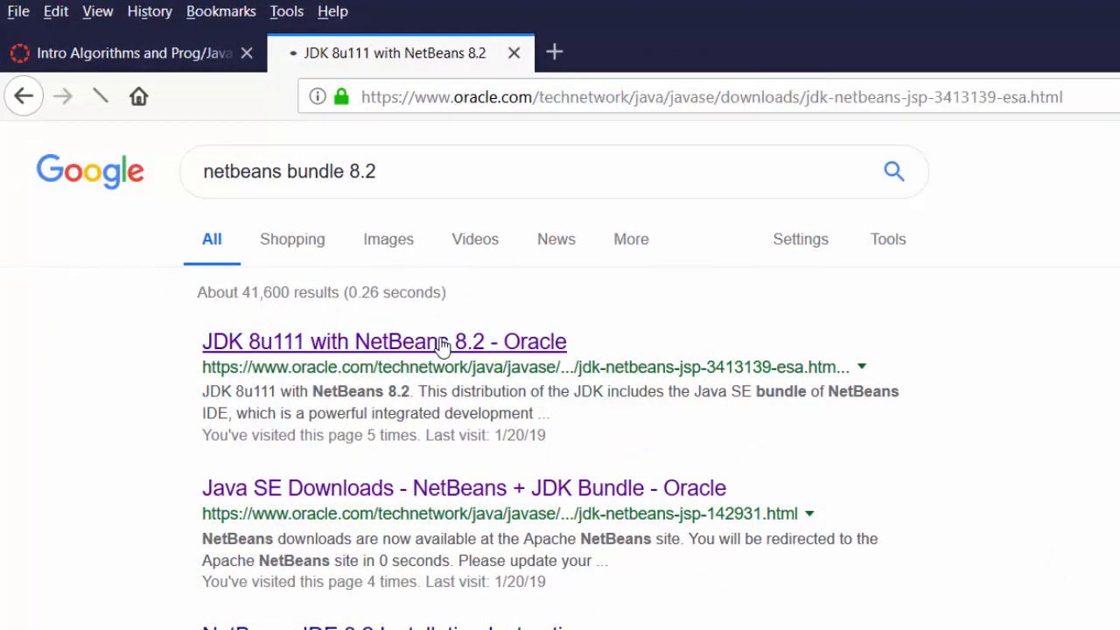
pyautogui.click(383, 341)
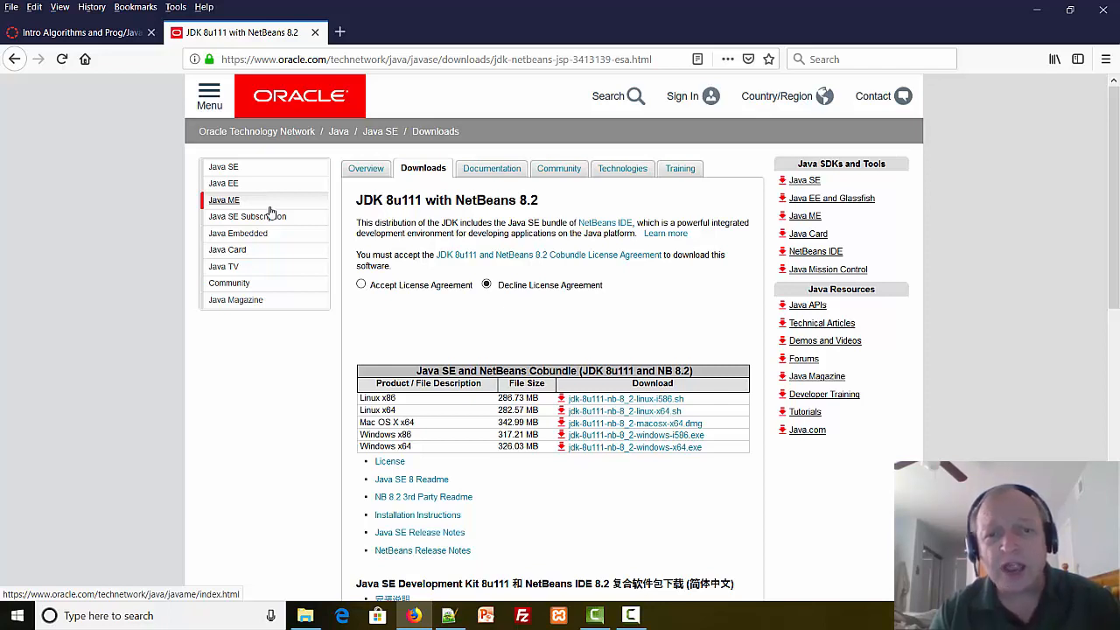
pyautogui.moveTo(257, 213)
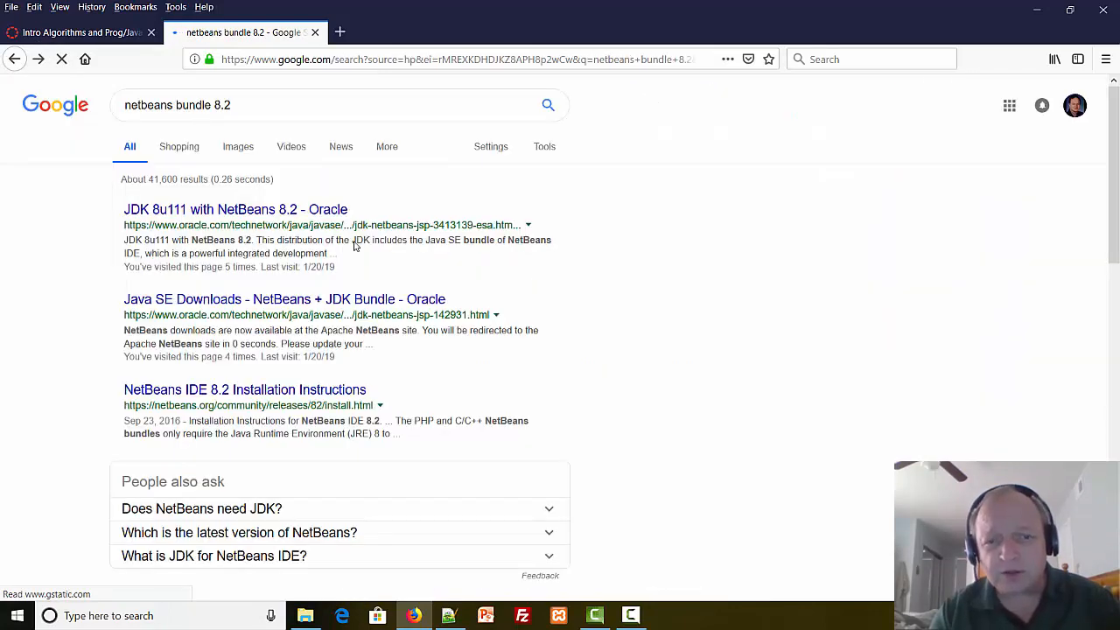
pyautogui.moveTo(259, 306)
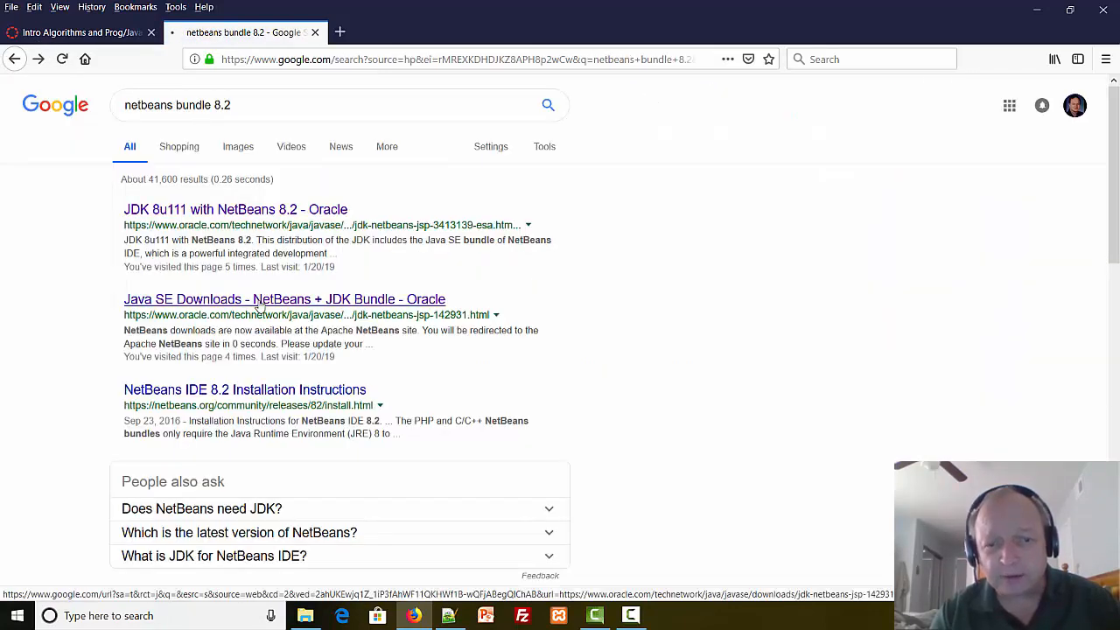
# Follow the Java SE Downloads NetBeans + JDK Bundle result through to the Apache NetBeans site.
pyautogui.click(284, 297)
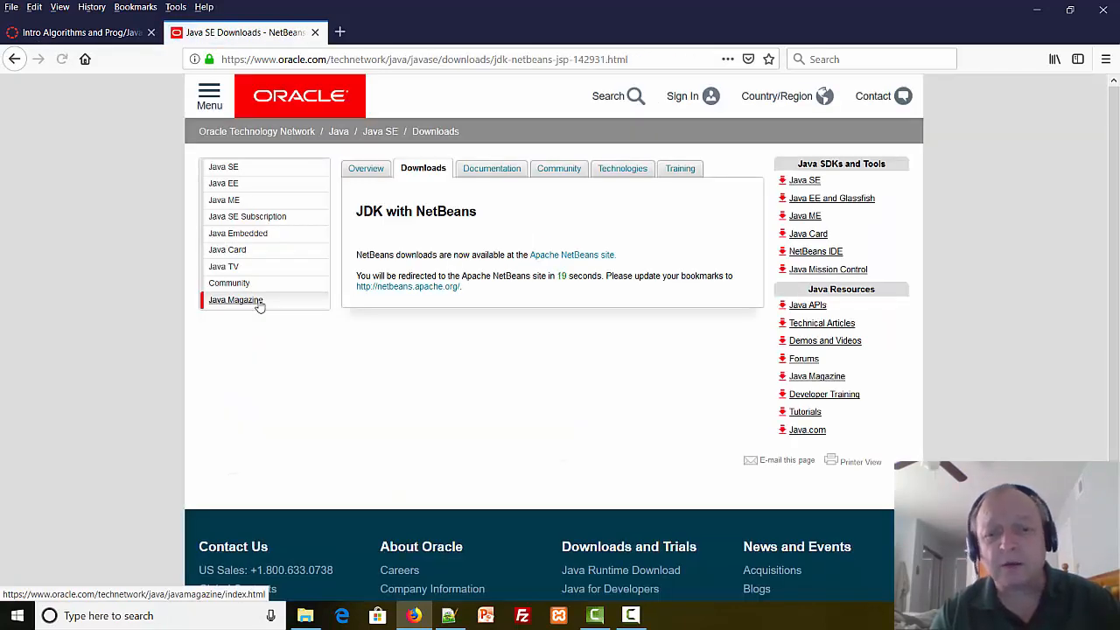
pyautogui.moveTo(580, 263)
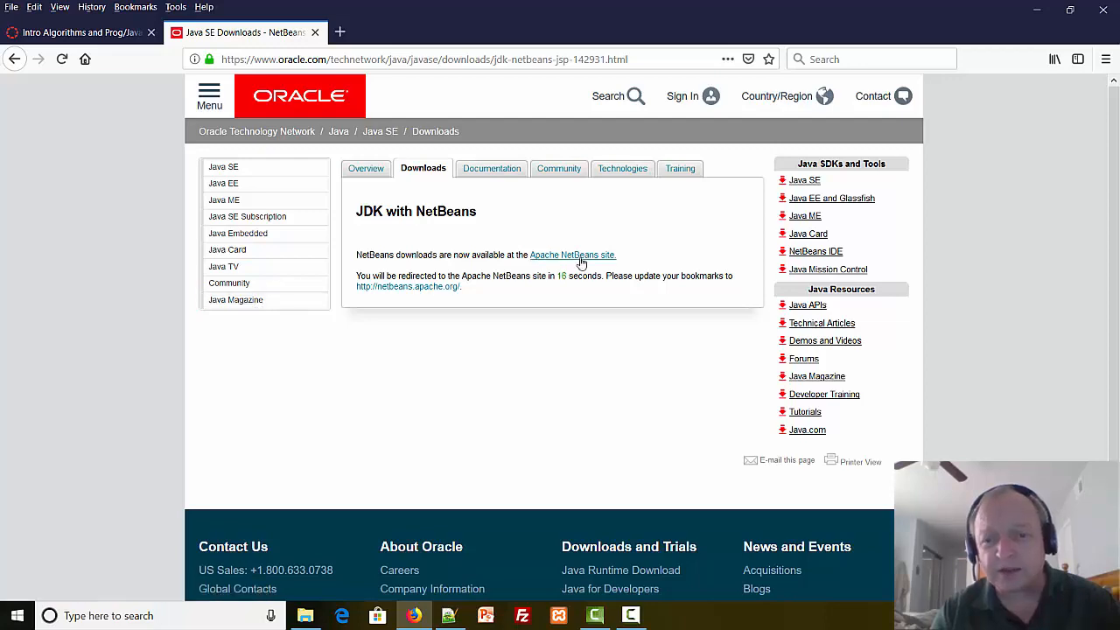
pyautogui.click(572, 255)
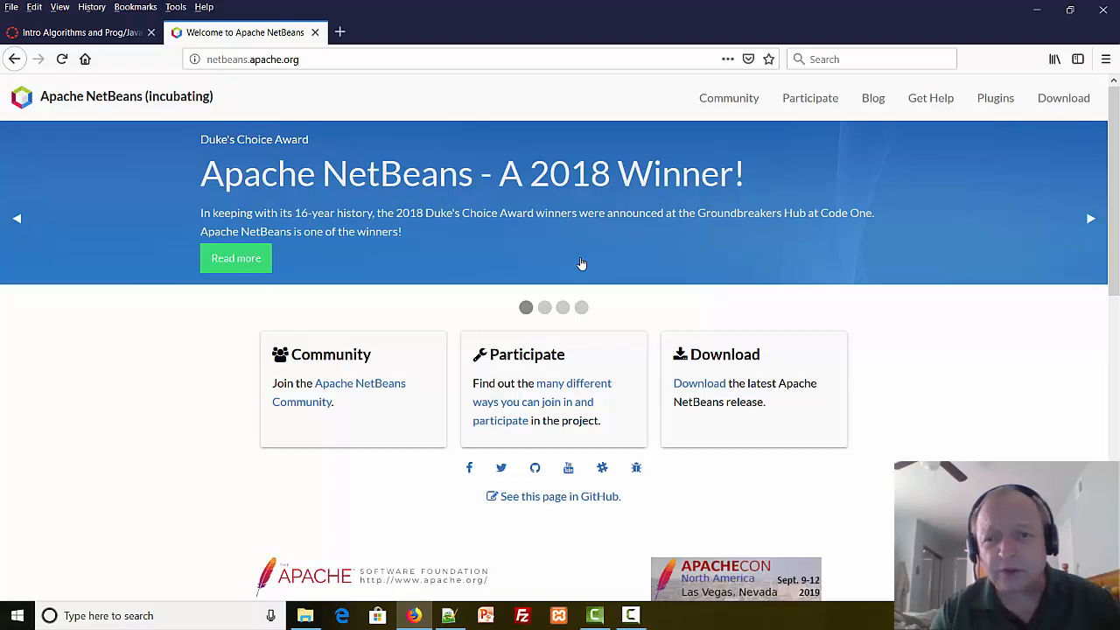
pyautogui.moveTo(673, 384)
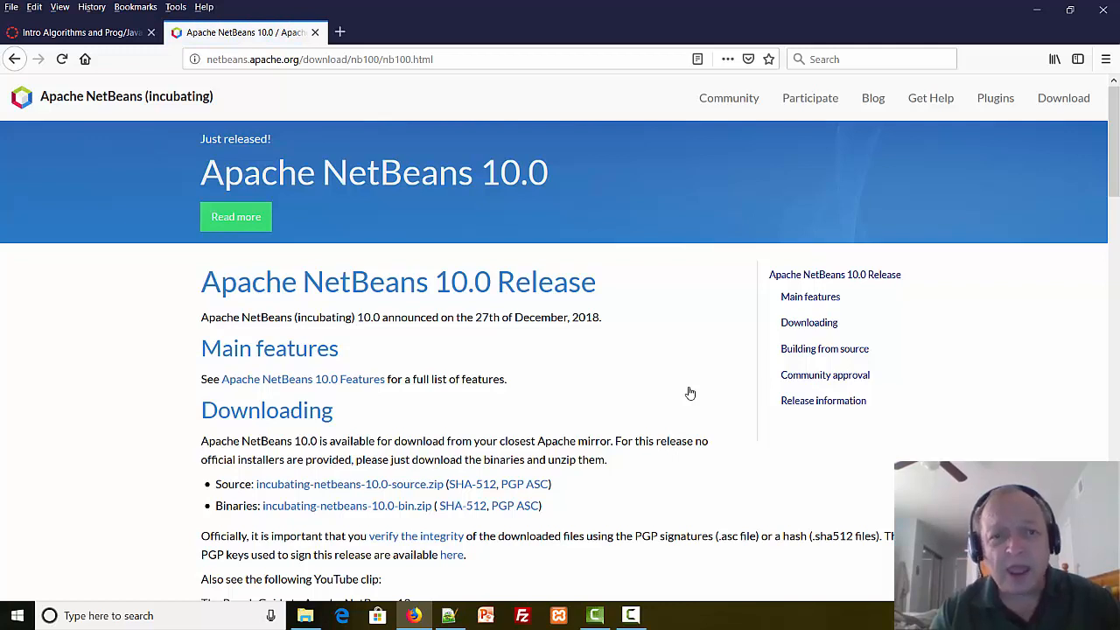
pyautogui.moveTo(690, 392)
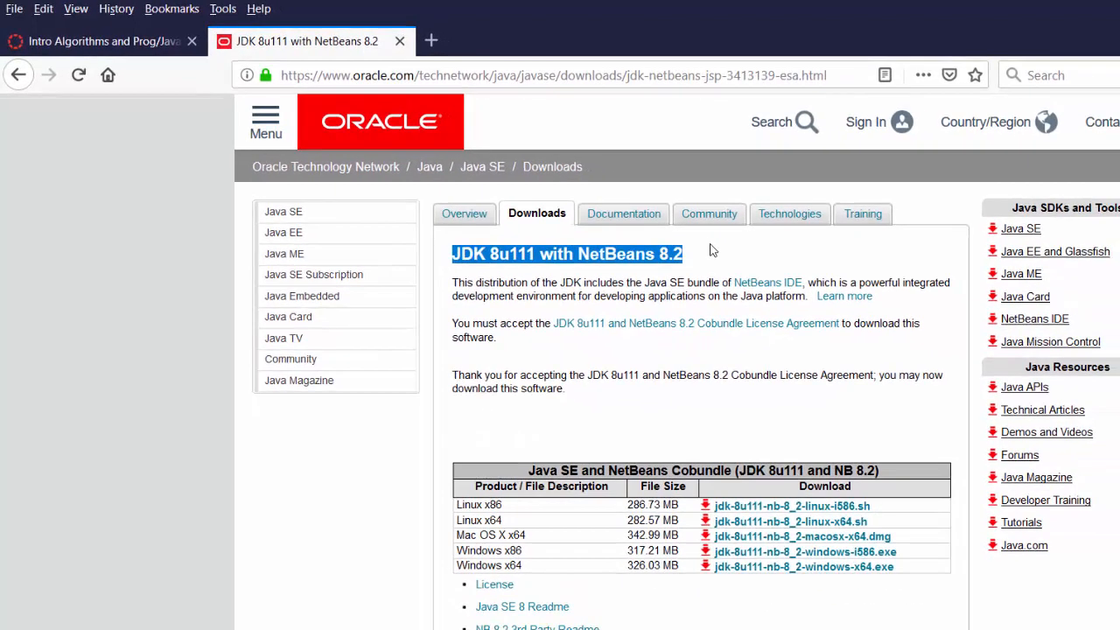
pyautogui.moveTo(525, 506)
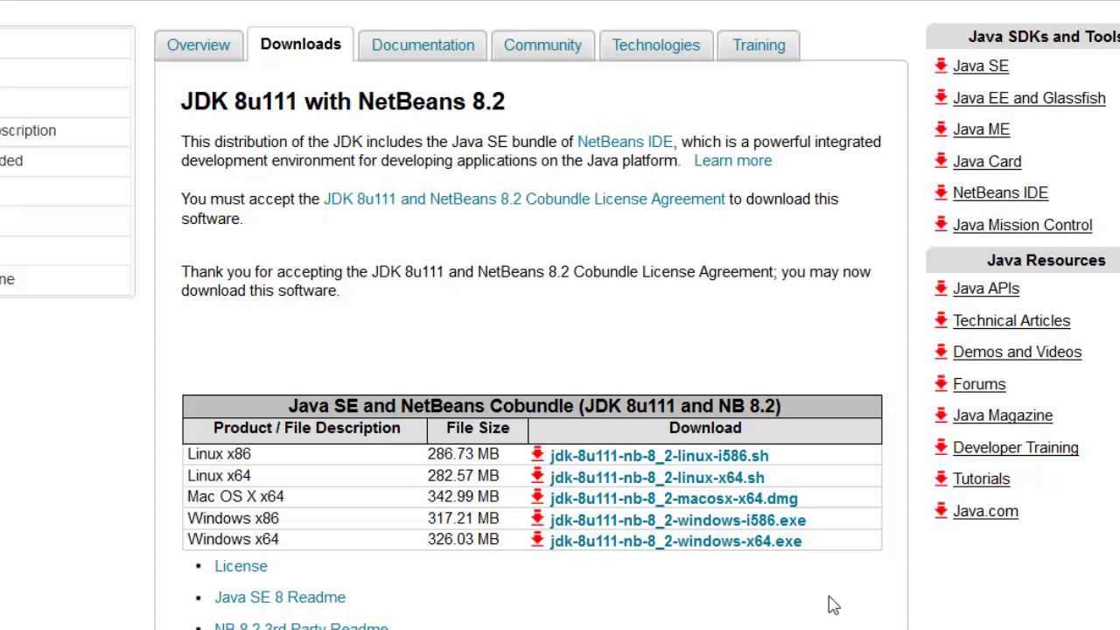
pyautogui.moveTo(126, 539)
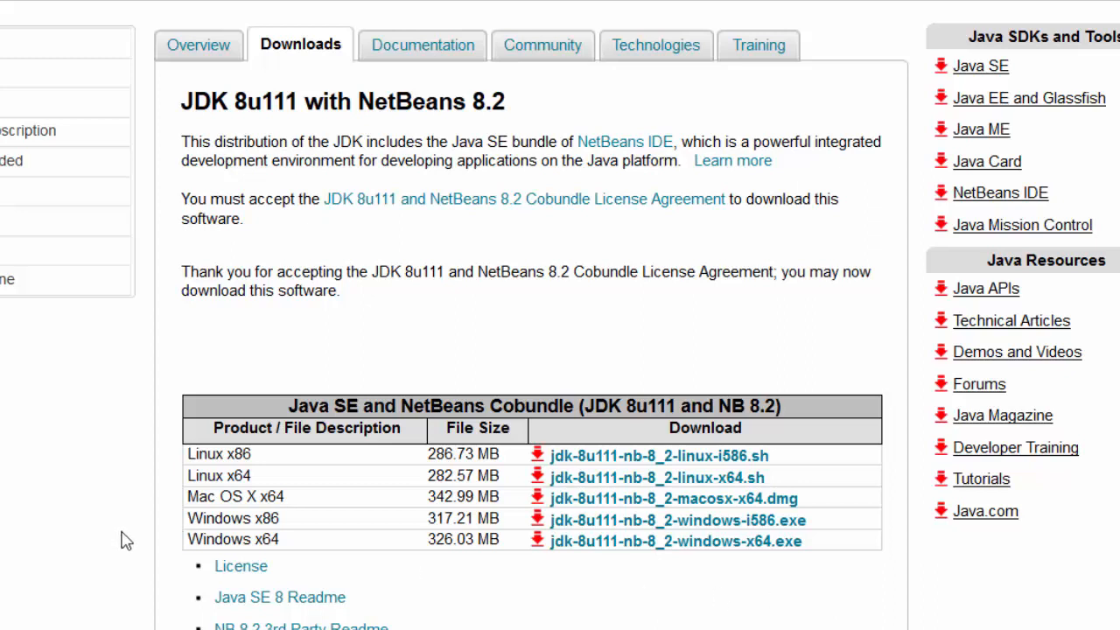
pyautogui.moveTo(539, 567)
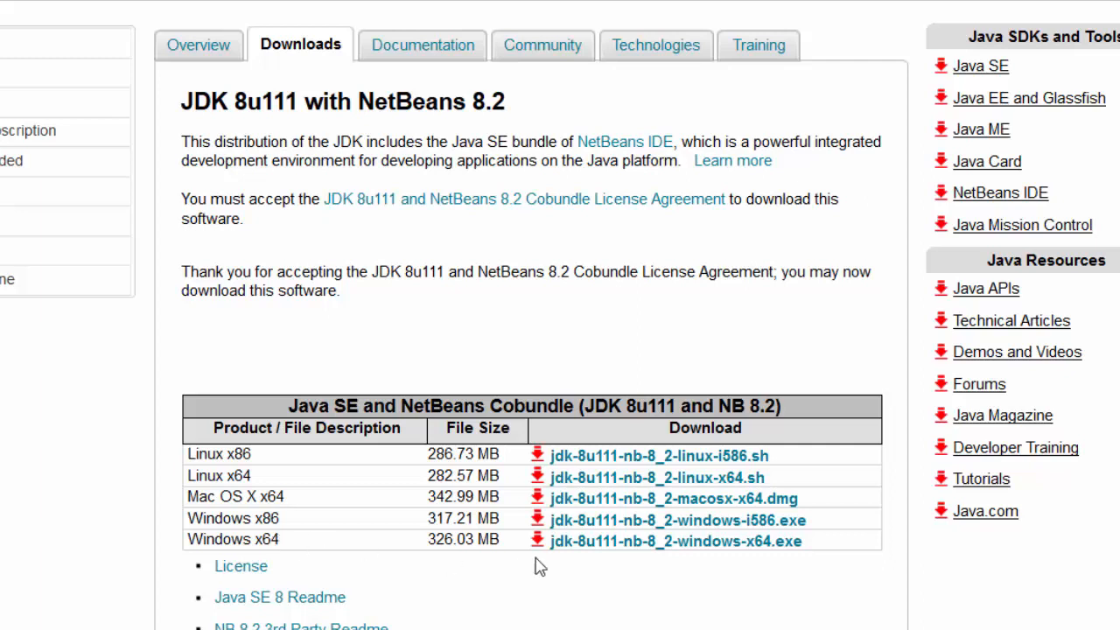
pyautogui.moveTo(621, 551)
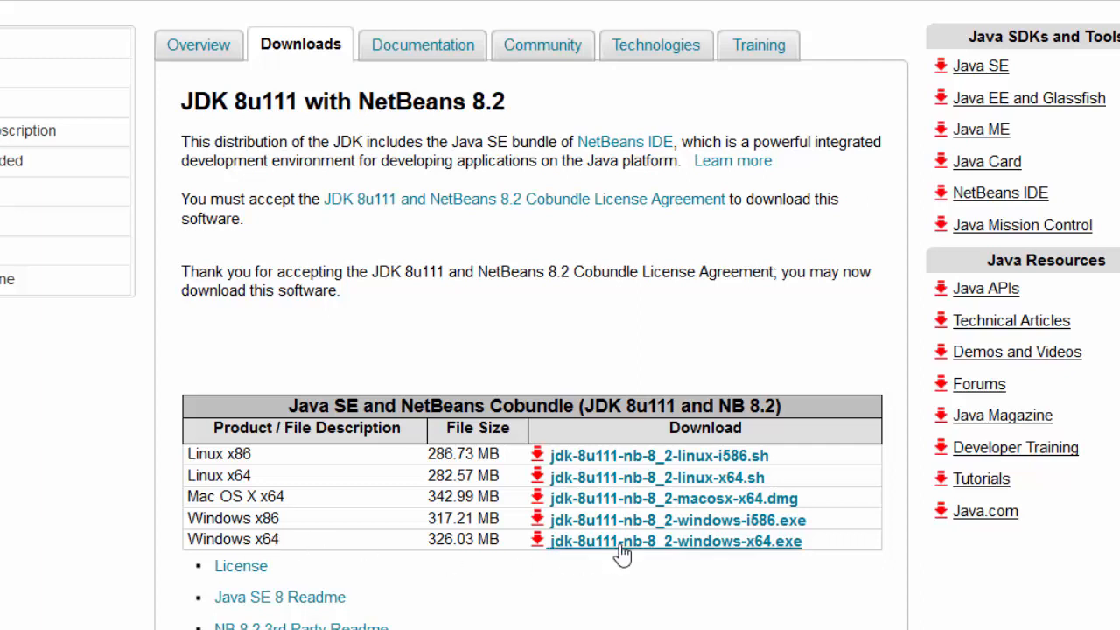
# Download and save the jdk-8u111-nb-8_2-windows-x64.exe installer.
pyautogui.click(674, 540)
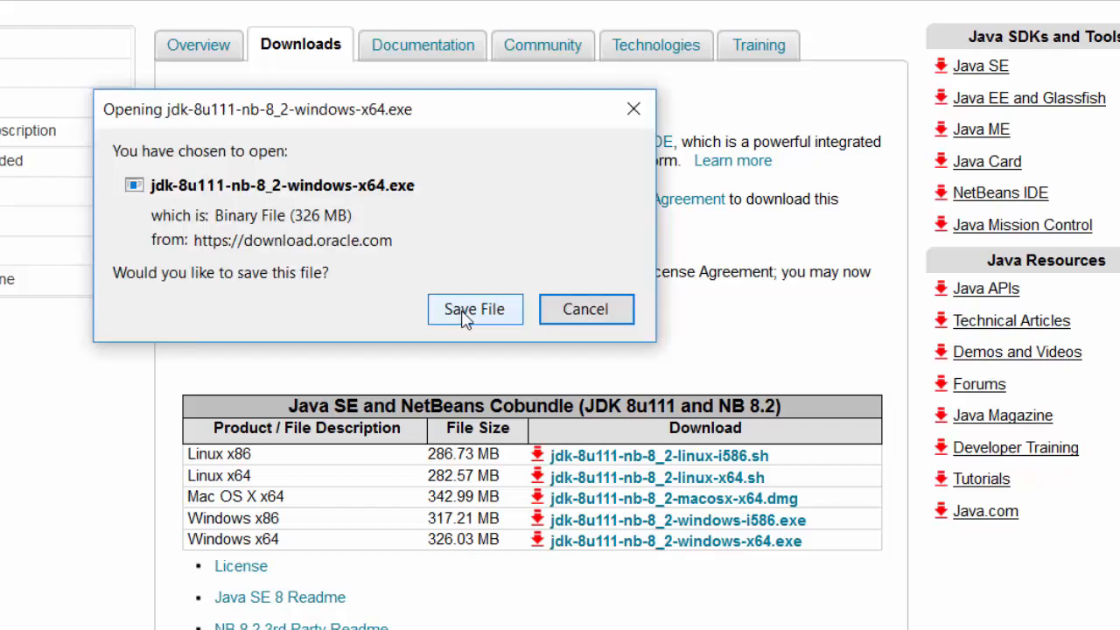
pyautogui.click(474, 308)
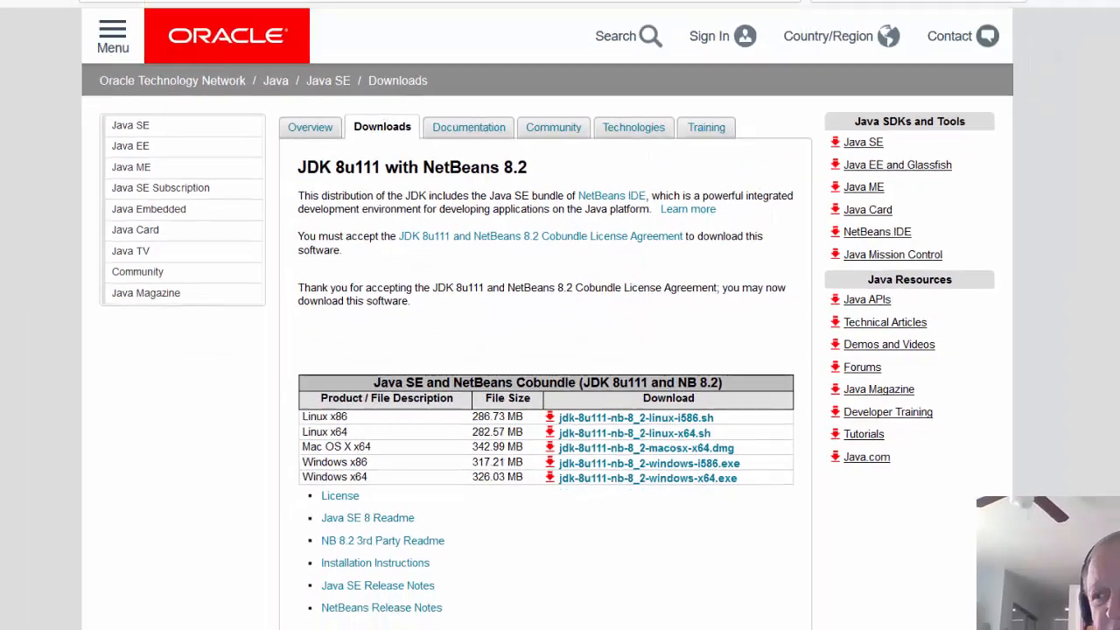
pyautogui.click(648, 478)
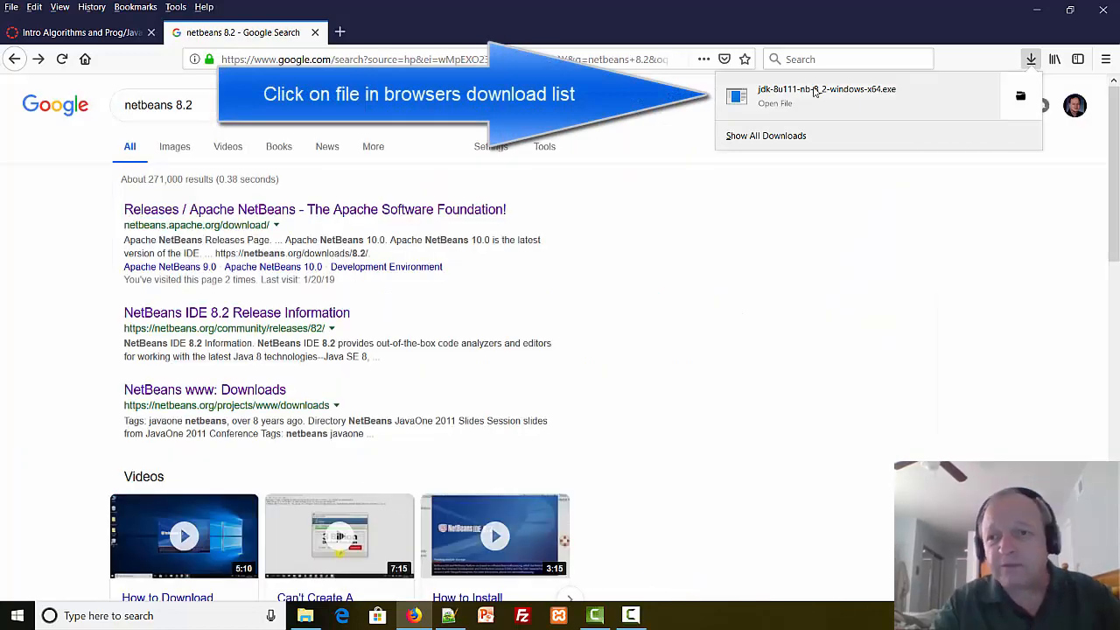
pyautogui.moveTo(814, 91)
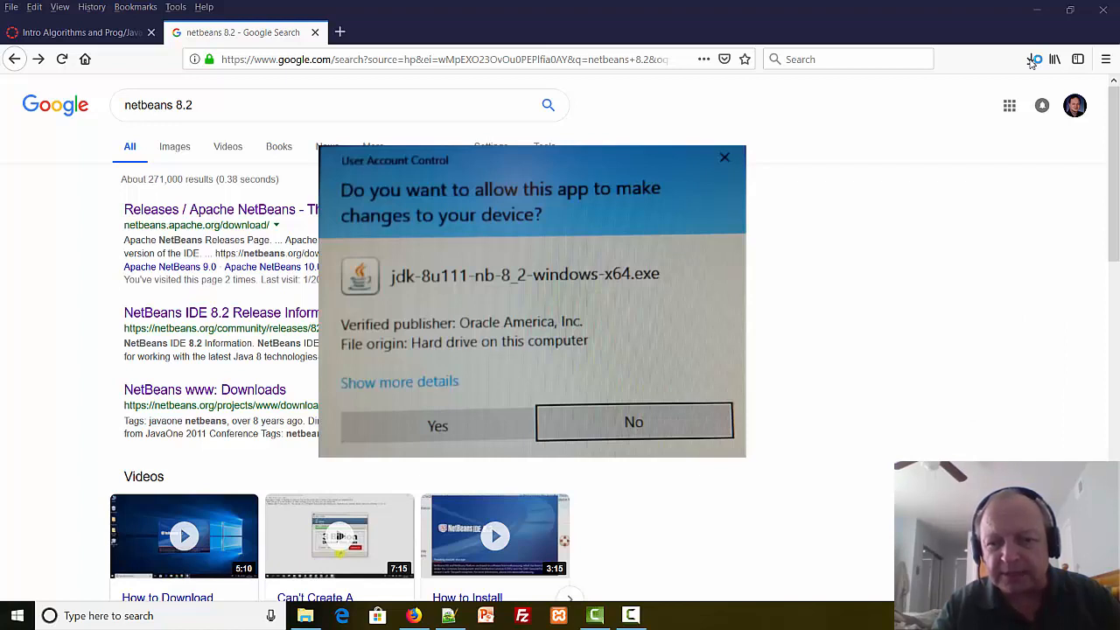
# Allow the JDK 8u111 with NetBeans 8.2 installer to make changes so its Welcome screen appears.
pyautogui.click(437, 427)
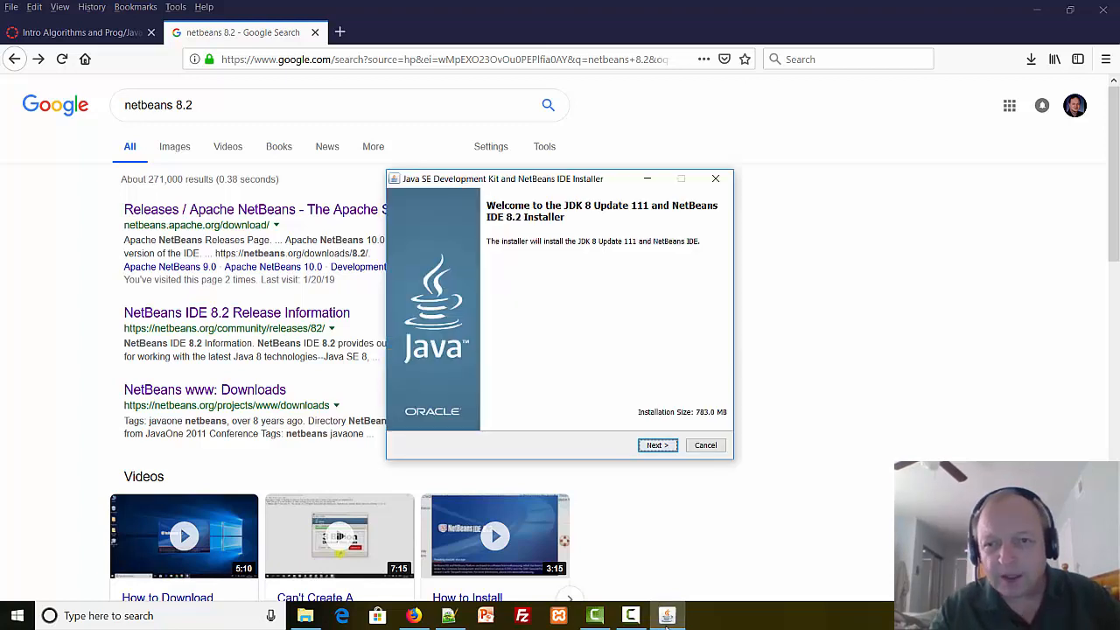
pyautogui.moveTo(712, 234)
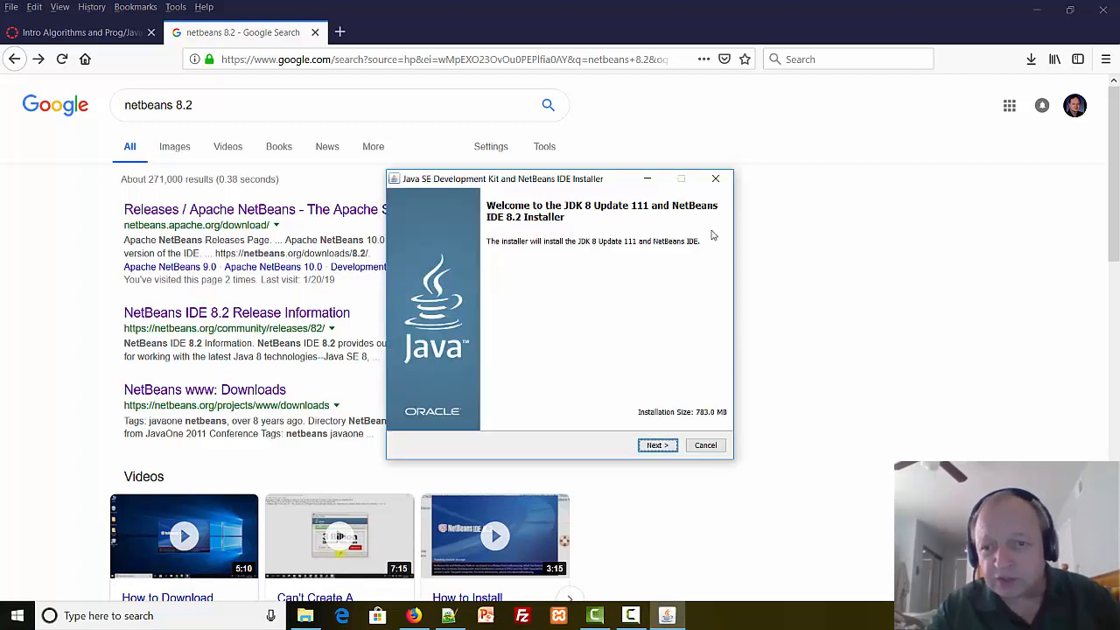
pyautogui.moveTo(586, 216)
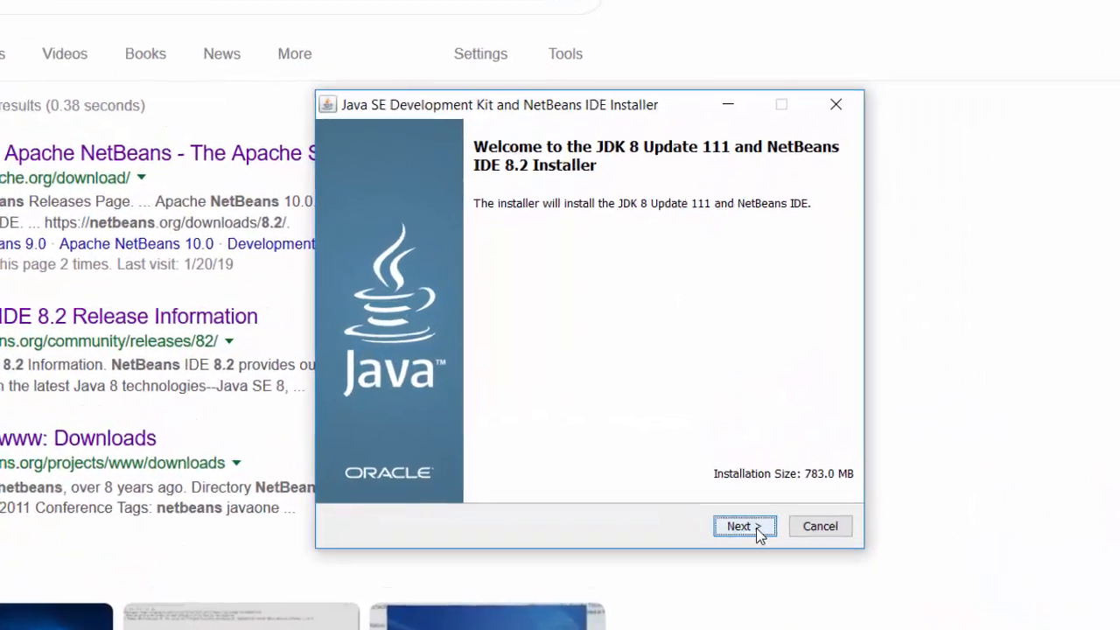
# Accept the default JDK (jdk1.8.0_111) and NetBeans 8.2 install folders in the installer.
pyautogui.click(738, 525)
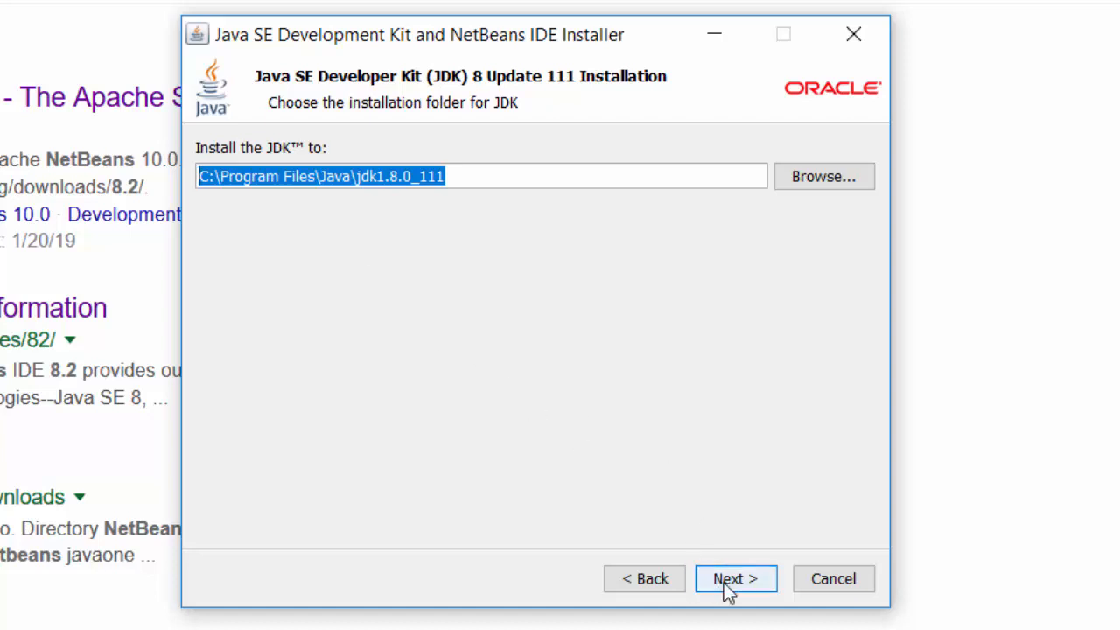
pyautogui.click(735, 578)
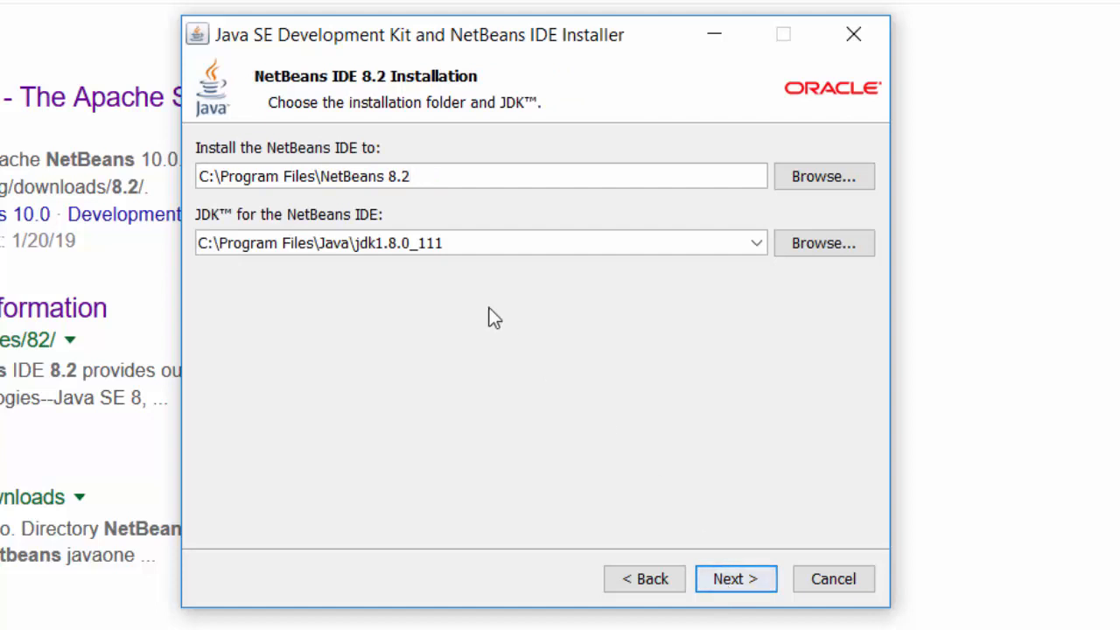
pyautogui.moveTo(469, 207)
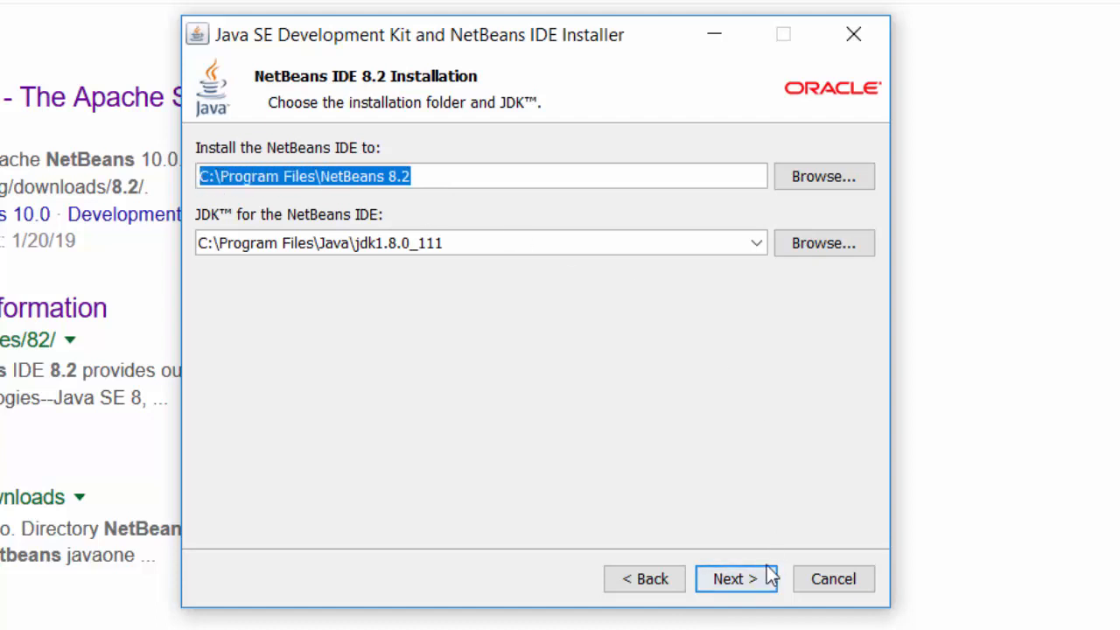
pyautogui.click(735, 578)
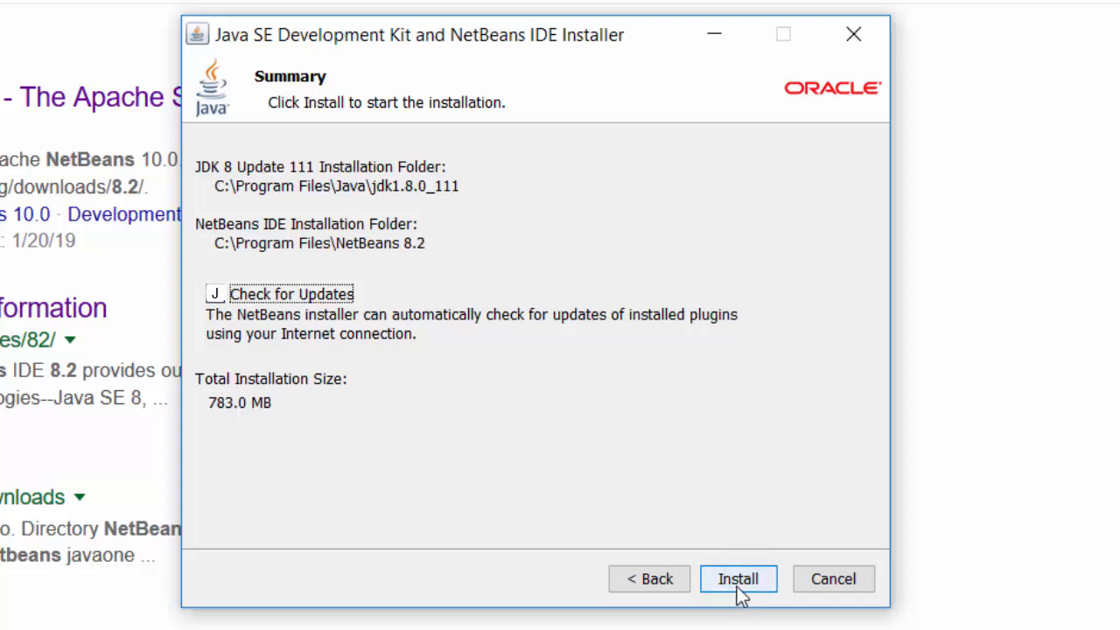
# Install JDK and NetBeans, then turn off anonymous usage data contribution on the completion screen.
pyautogui.click(737, 578)
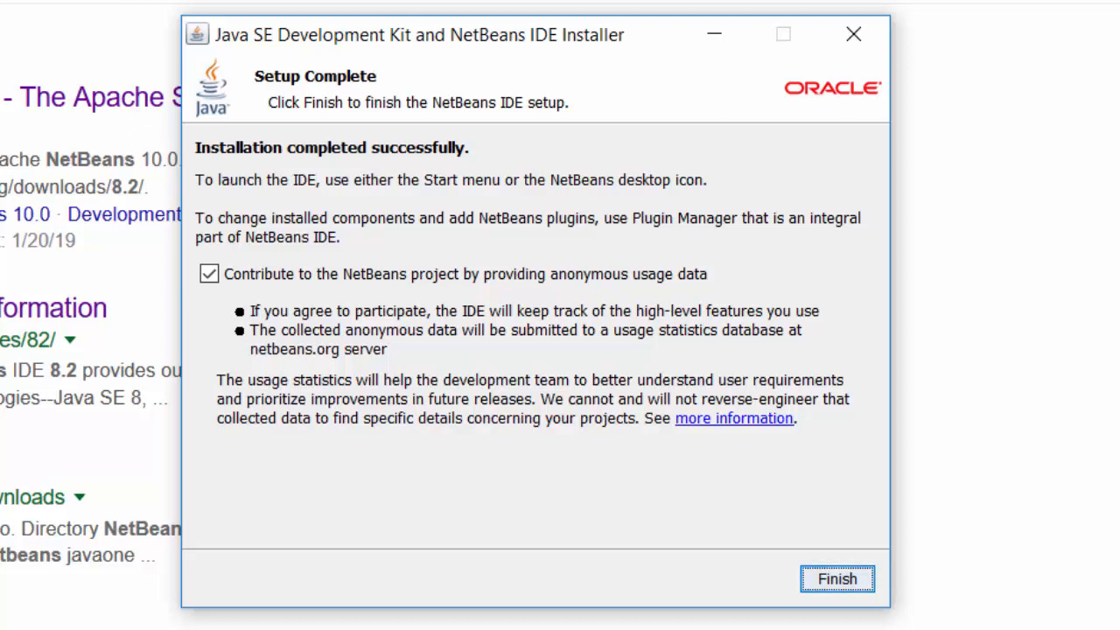
pyautogui.click(210, 273)
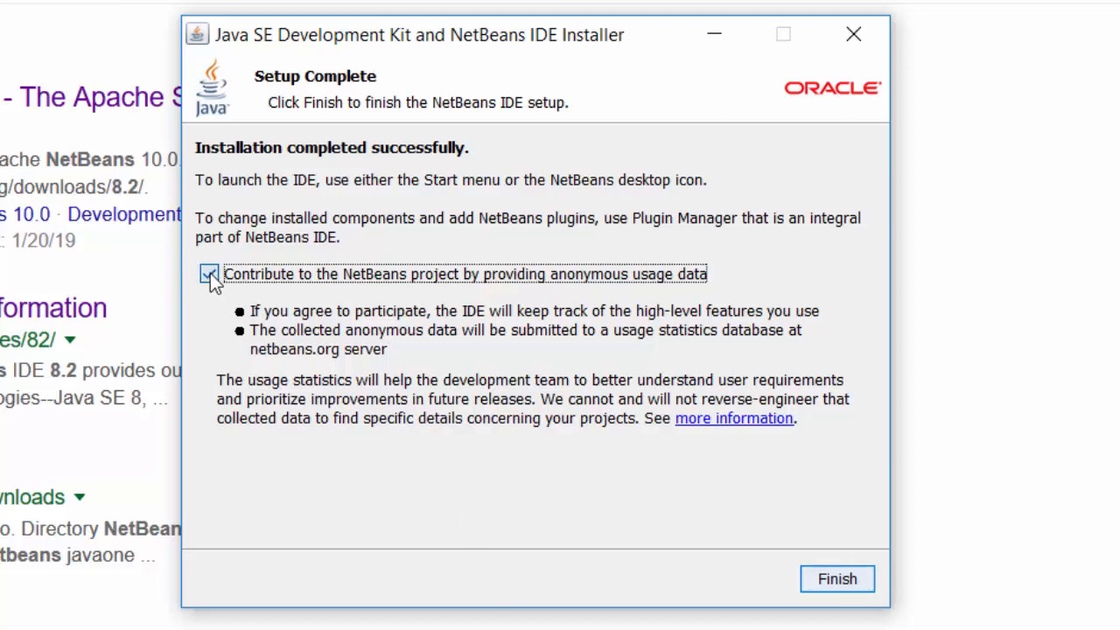
pyautogui.click(210, 273)
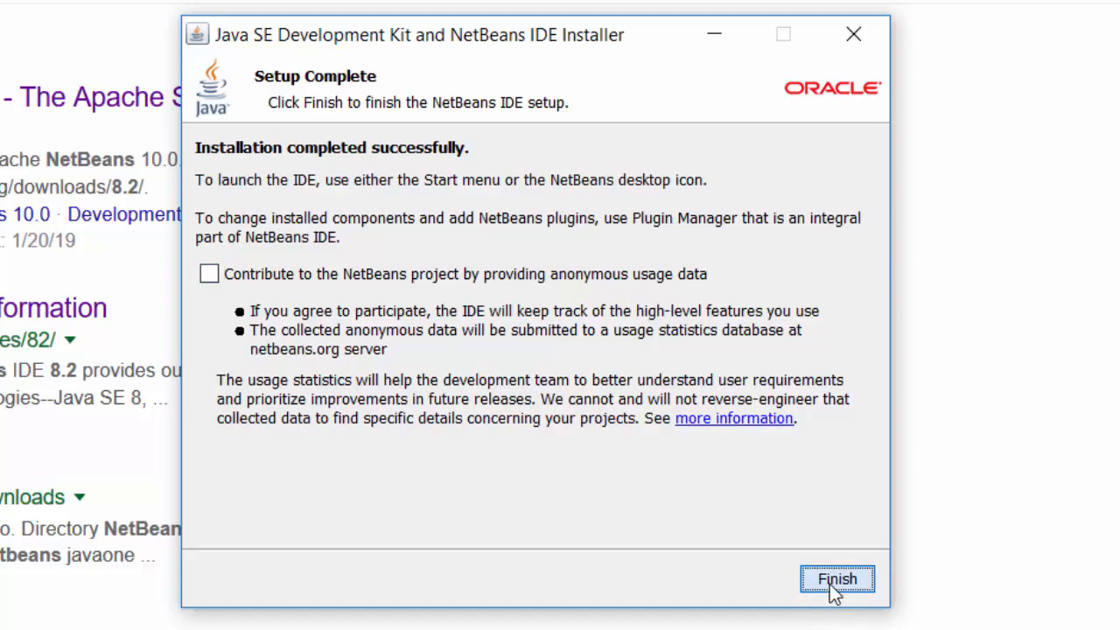
# Finish and close the installer, leaving the NetBeans IDE 8.2 desktop shortcut.
pyautogui.click(836, 579)
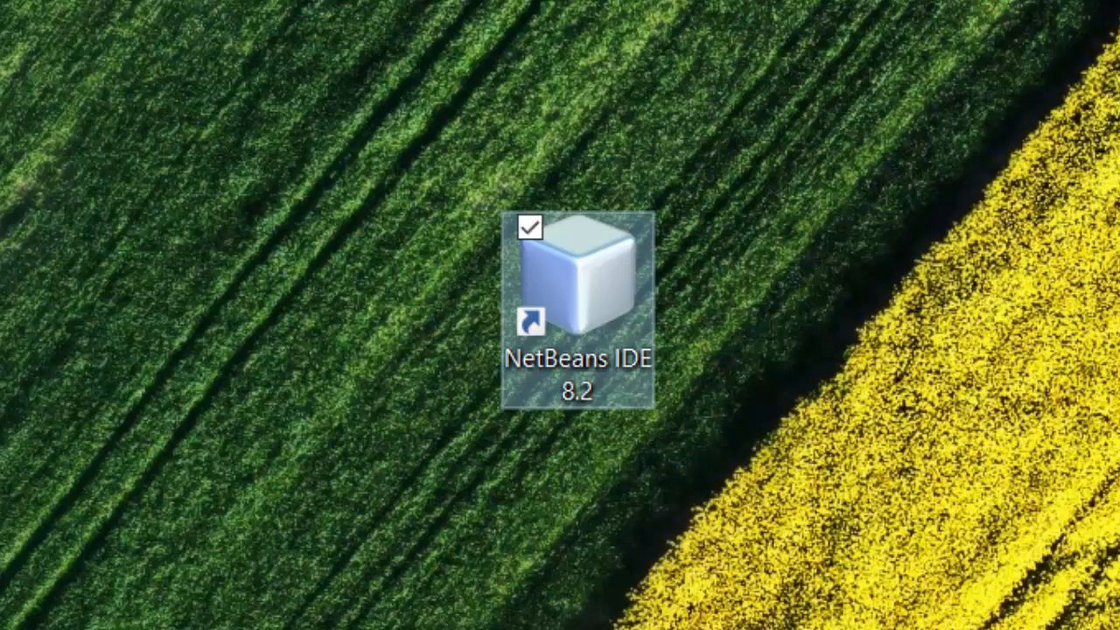
pyautogui.moveTo(613, 86)
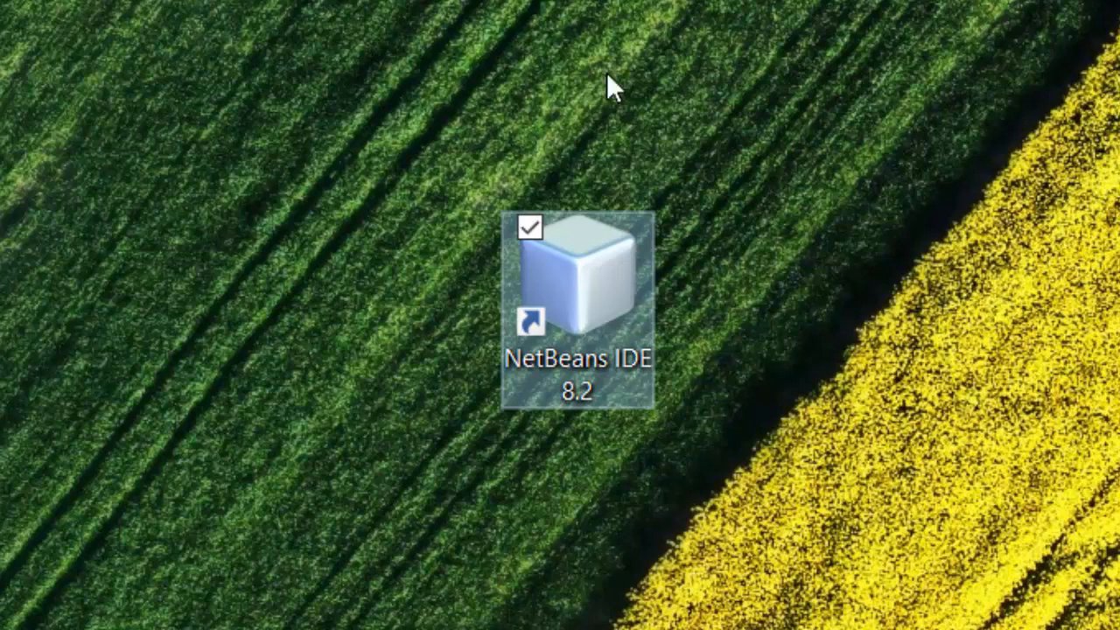
pyautogui.moveTo(602, 294)
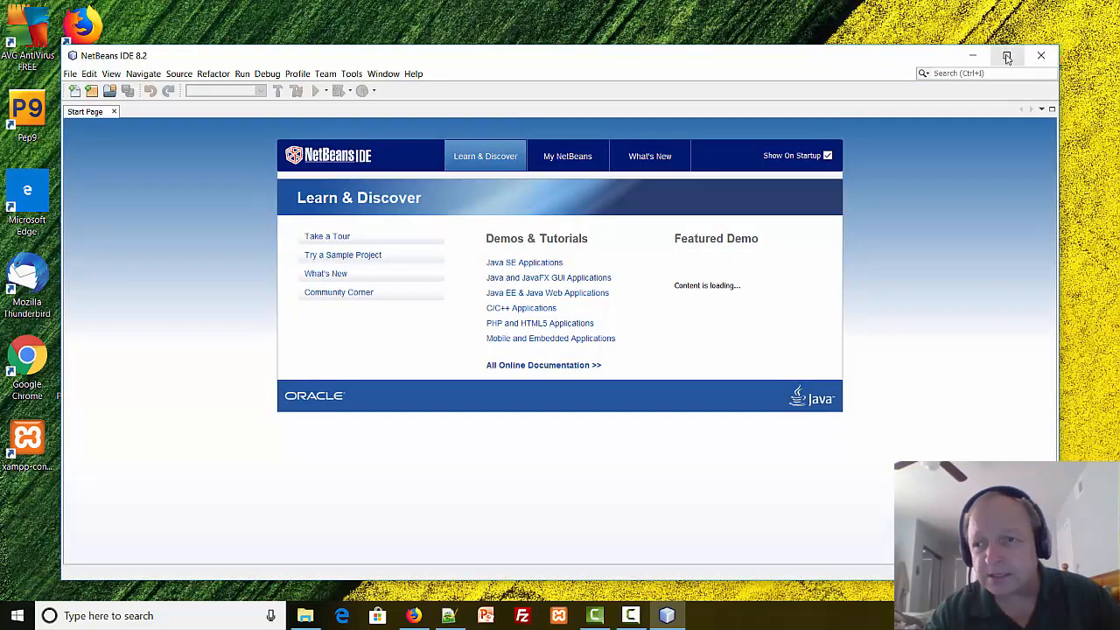
# Maximize the NetBeans IDE 8.2 window showing the Start Page.
pyautogui.click(1006, 54)
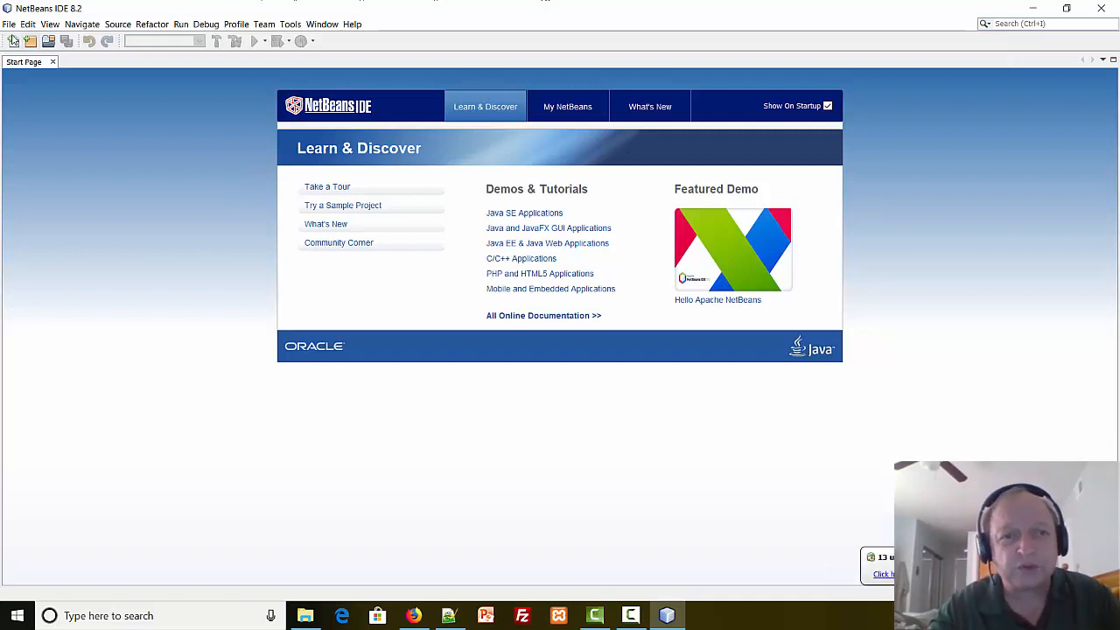
pyautogui.moveTo(14, 42)
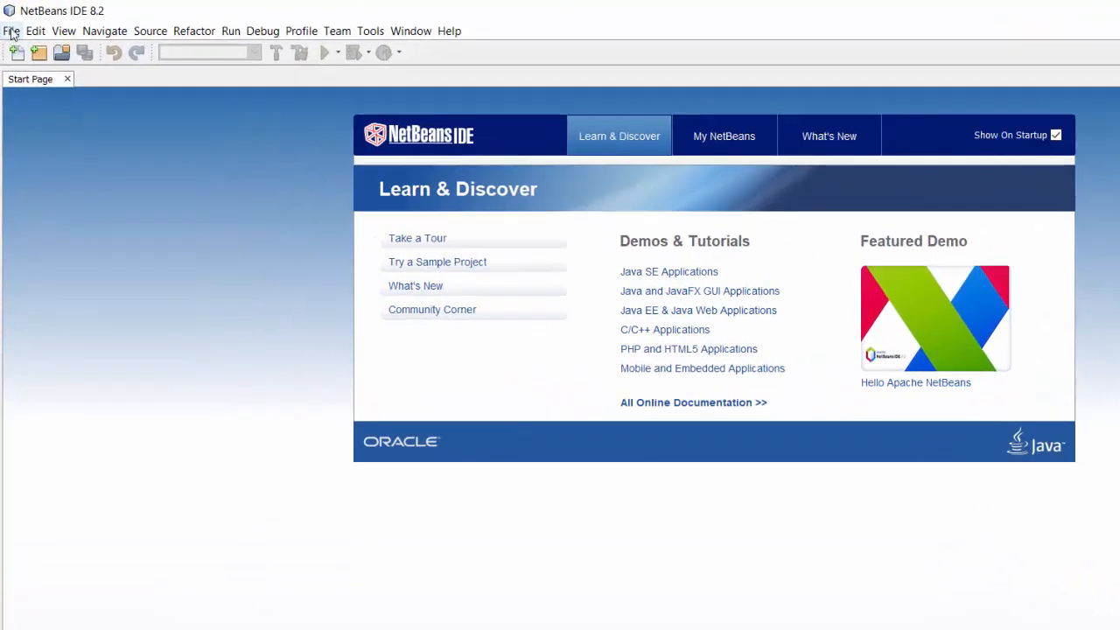
# Create a new Java Application project named FirstProgram with main class firstprogram.FirstProgram.
pyautogui.click(35, 32)
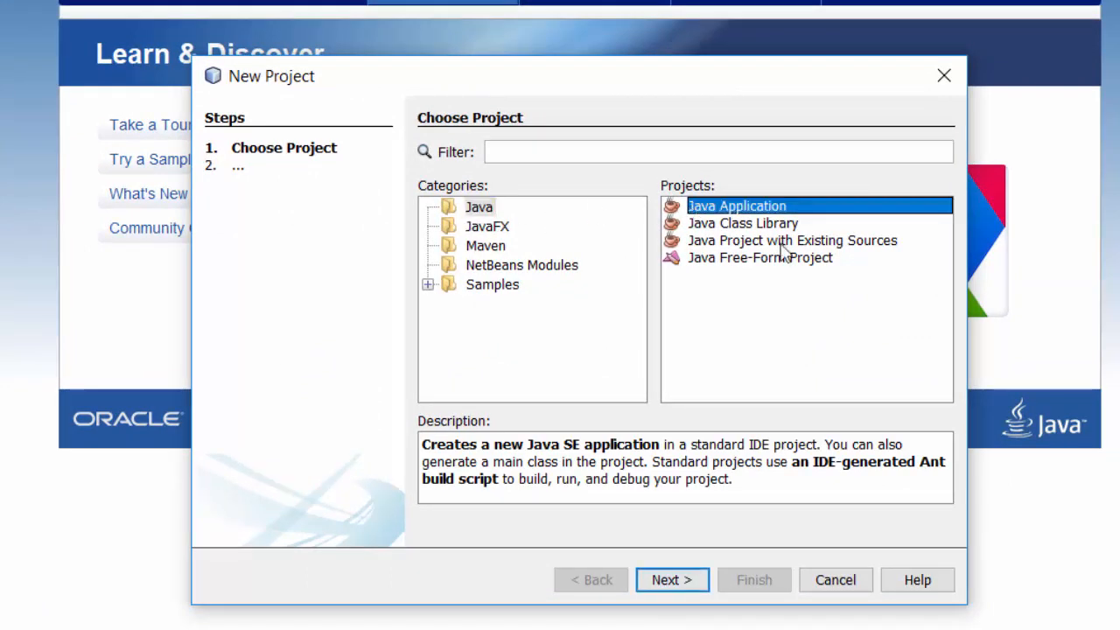
pyautogui.click(672, 579)
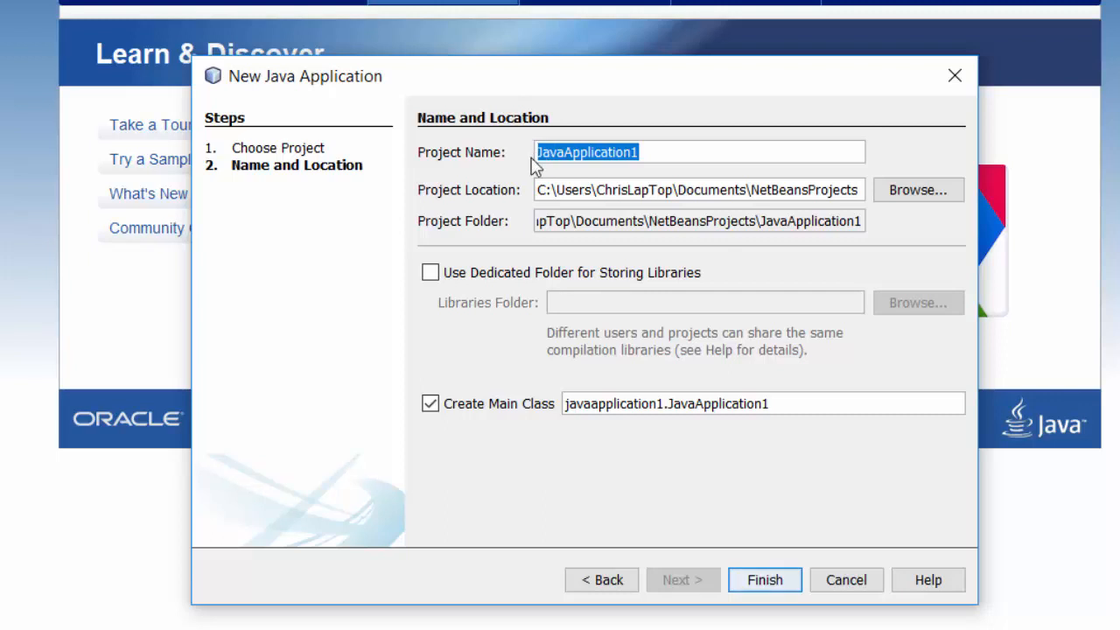
pyautogui.write('Firt')
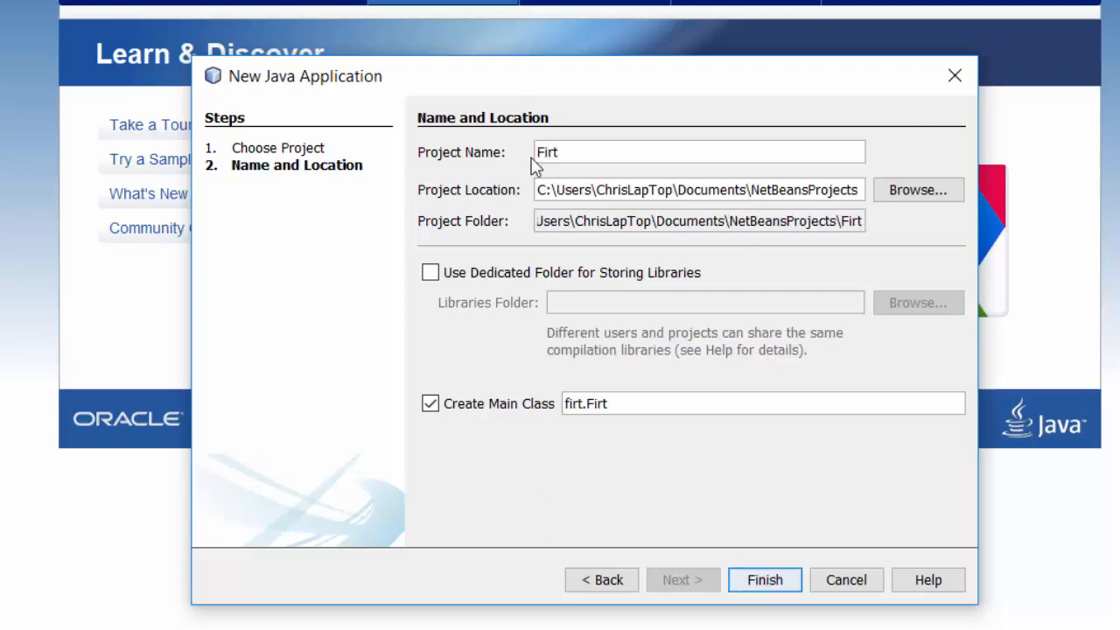
pyautogui.write('FirstProgram')
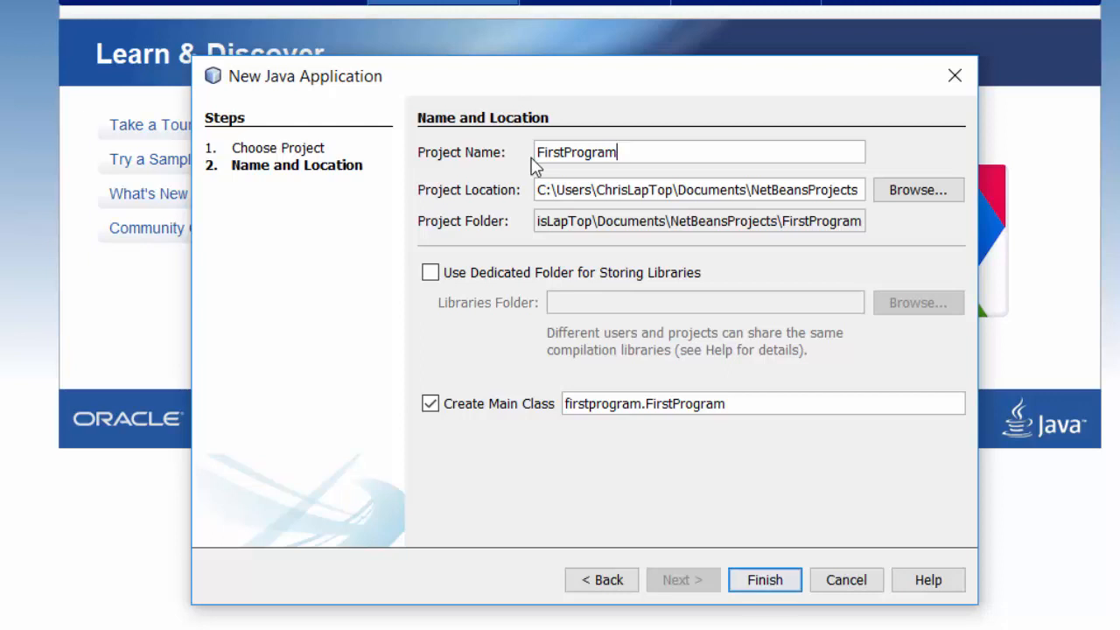
pyautogui.moveTo(625, 152)
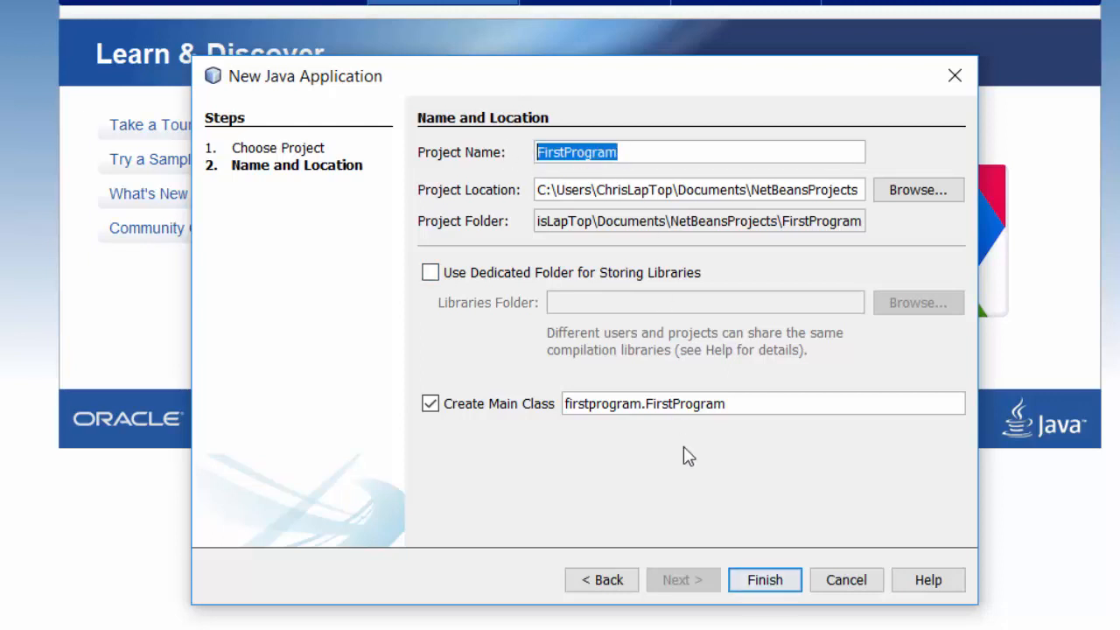
pyautogui.moveTo(664, 438)
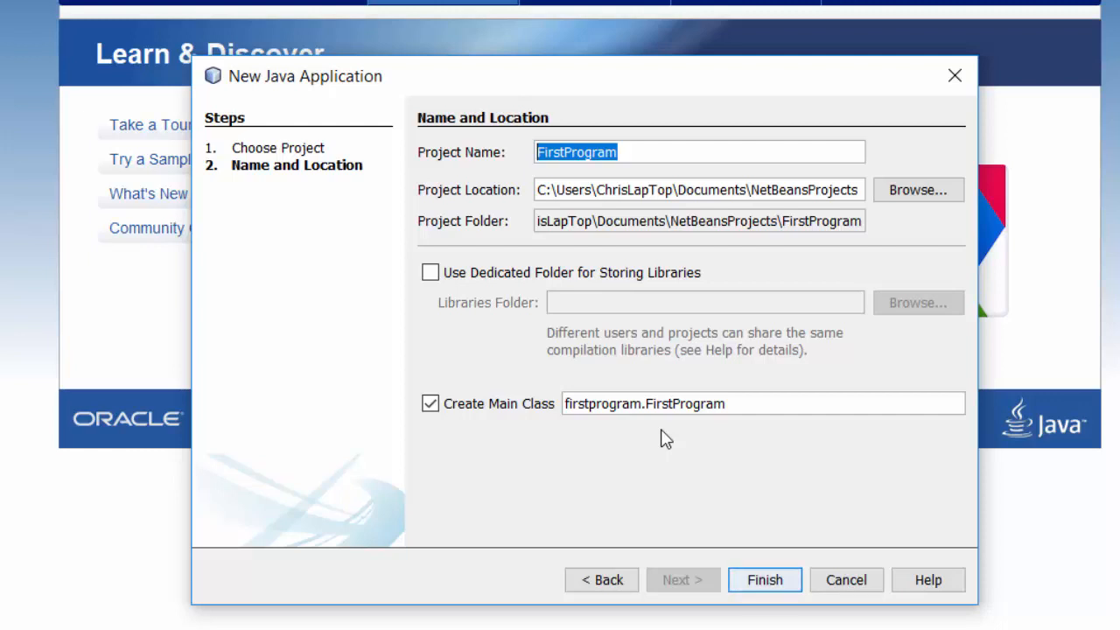
pyautogui.moveTo(764, 579)
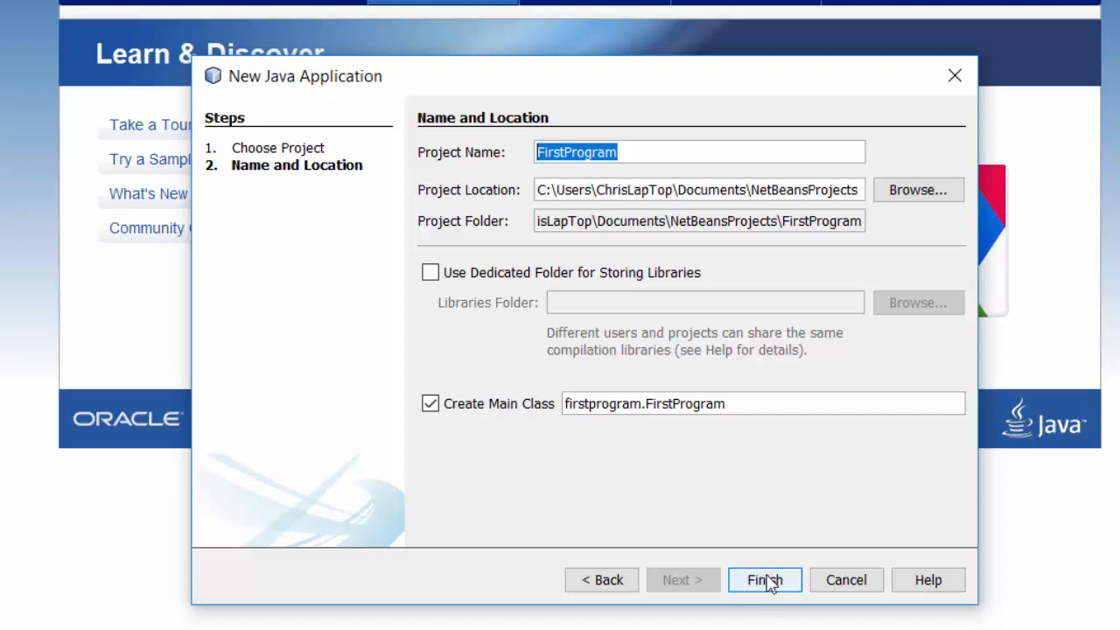
pyautogui.click(763, 579)
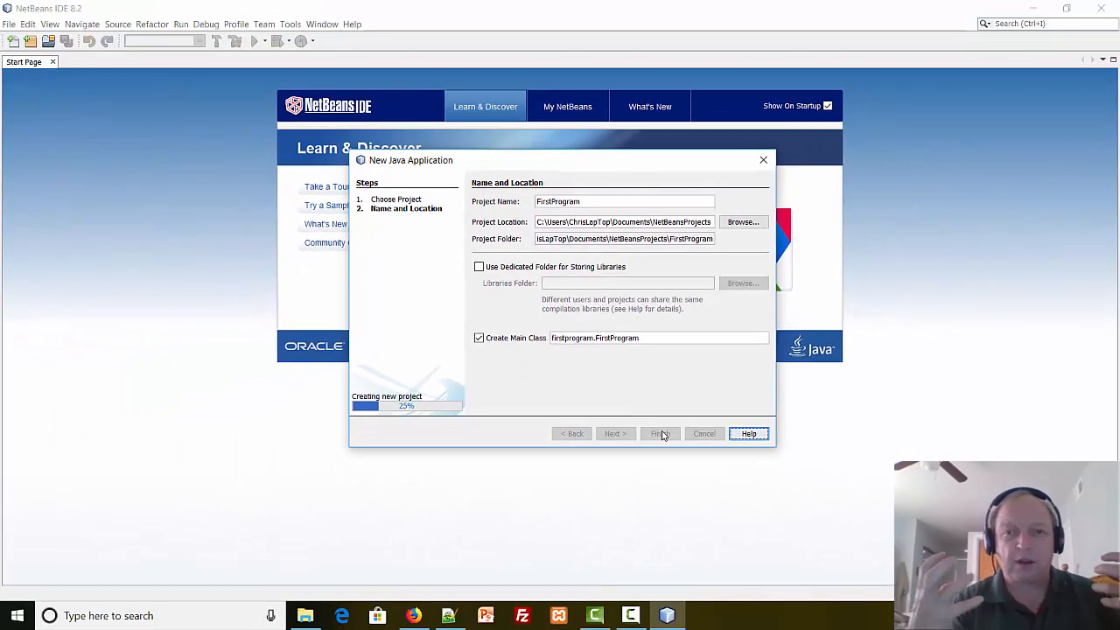
pyautogui.click(659, 434)
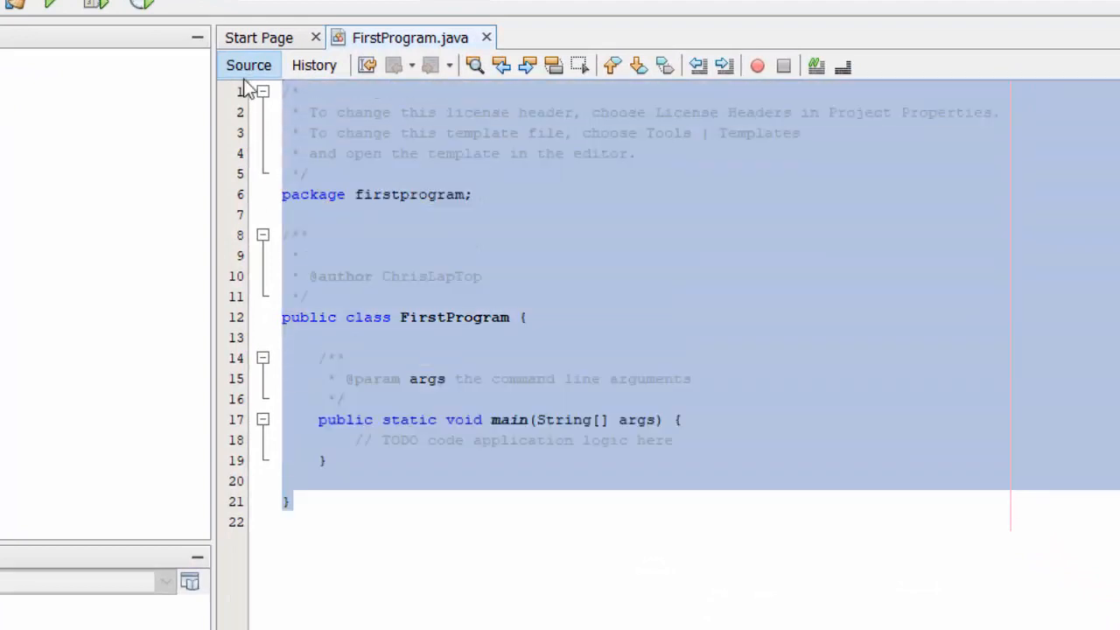
pyautogui.doubleClick(411, 194)
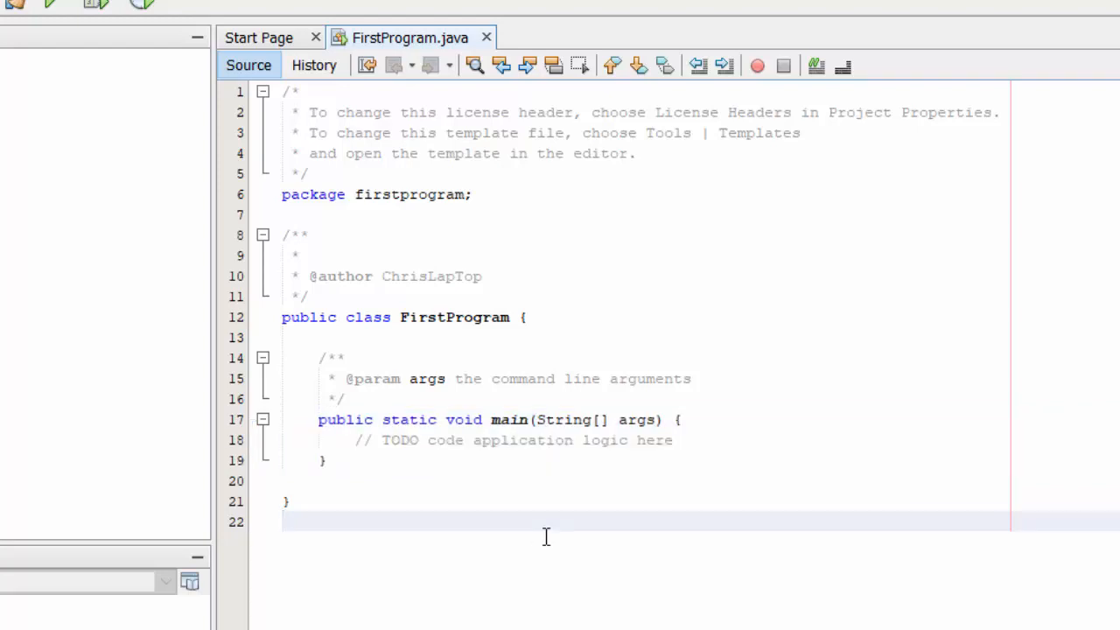
pyautogui.click(284, 521)
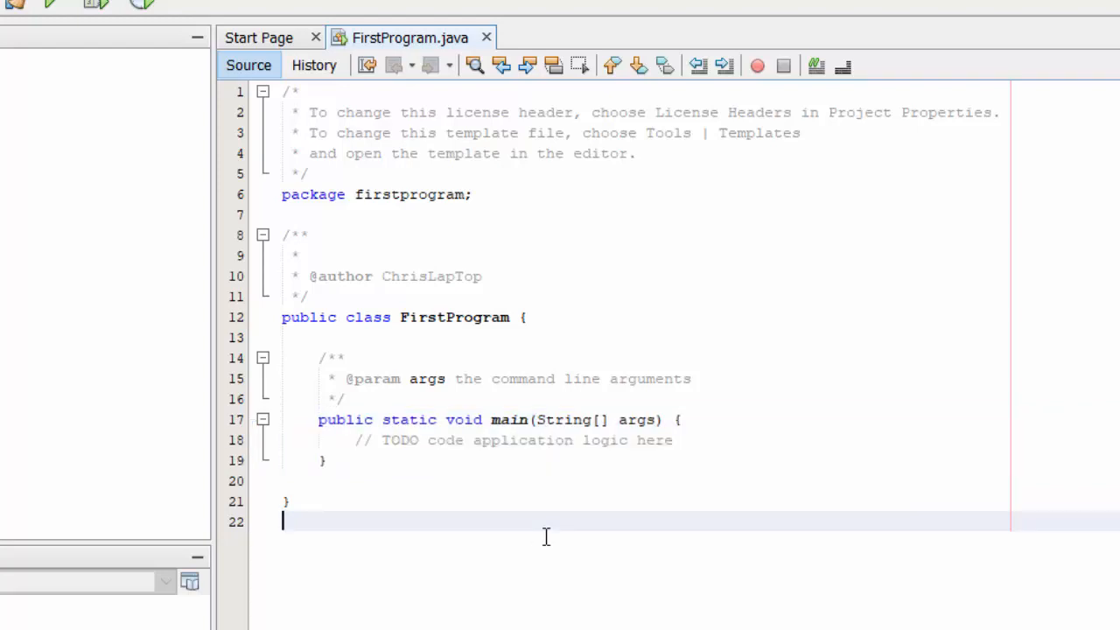
pyautogui.moveTo(693, 440)
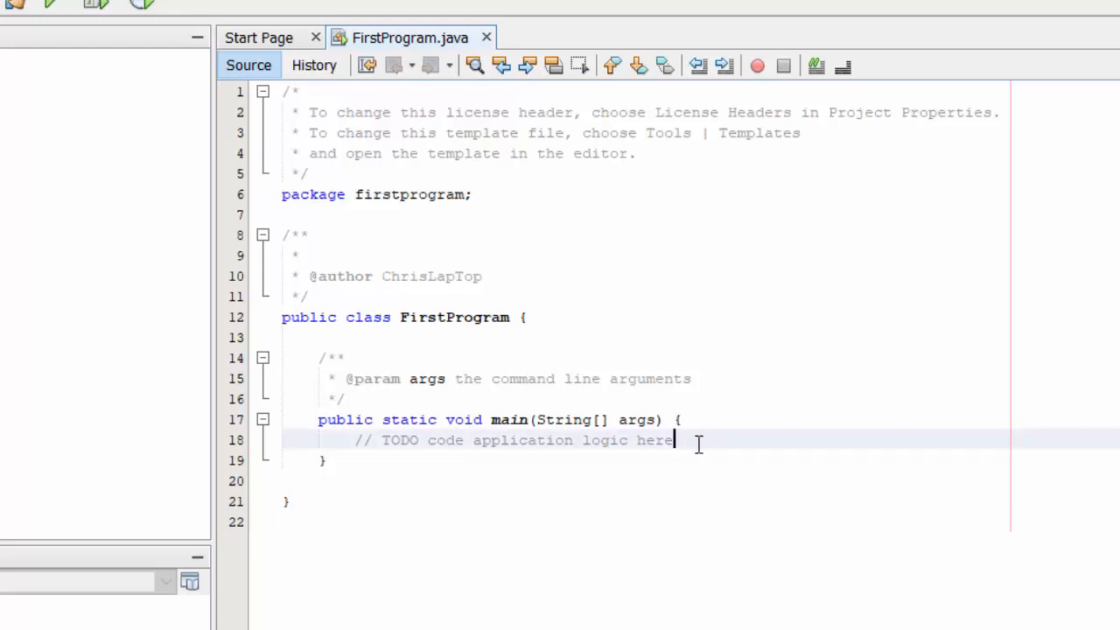
# Add System.out.println("My name is Chris"); to FirstProgram's main method using code completion.
pyautogui.press('enter')
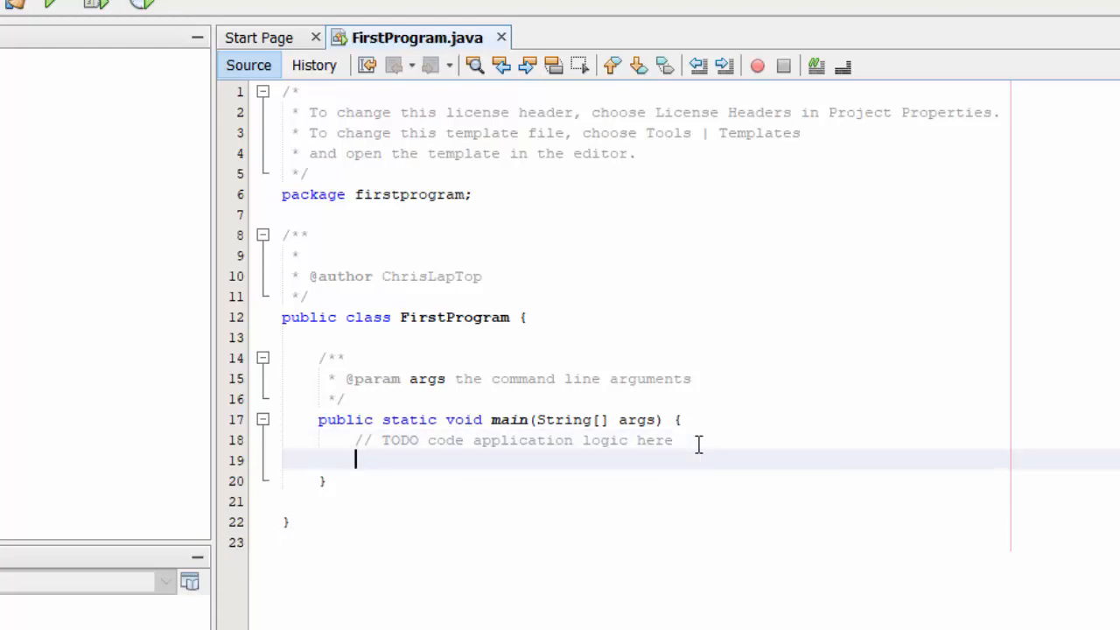
pyautogui.write('System')
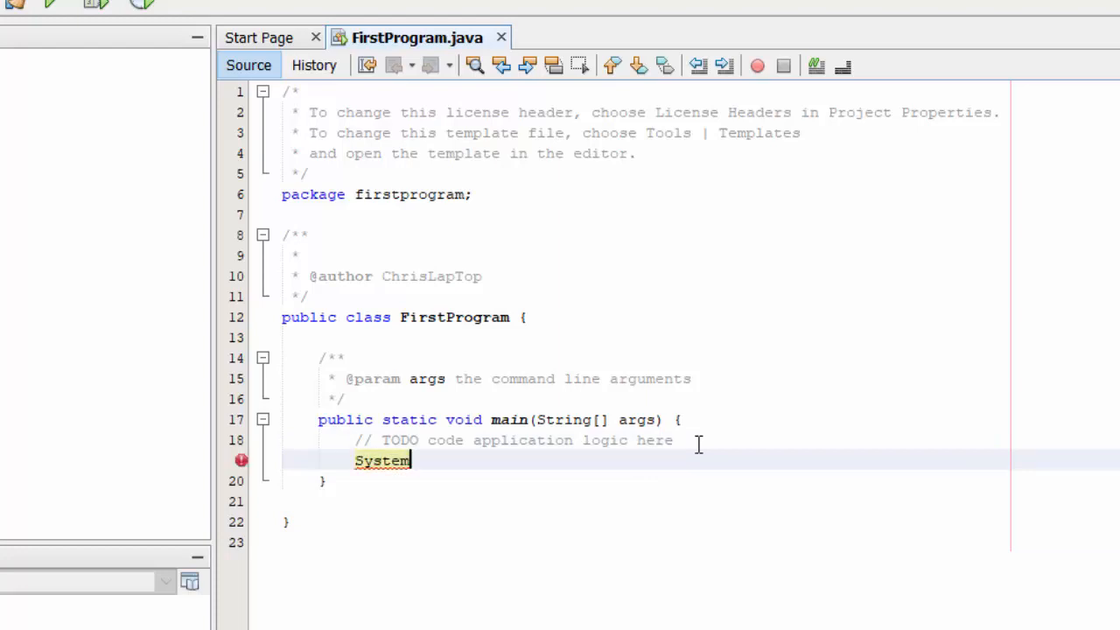
pyautogui.write('.out.')
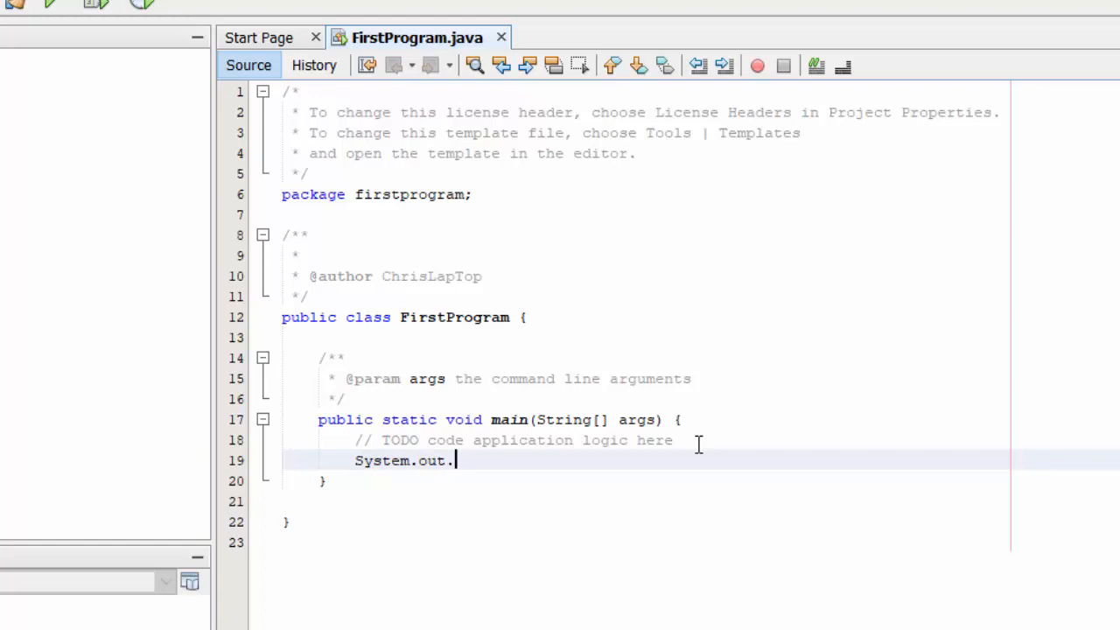
pyautogui.write('pri')
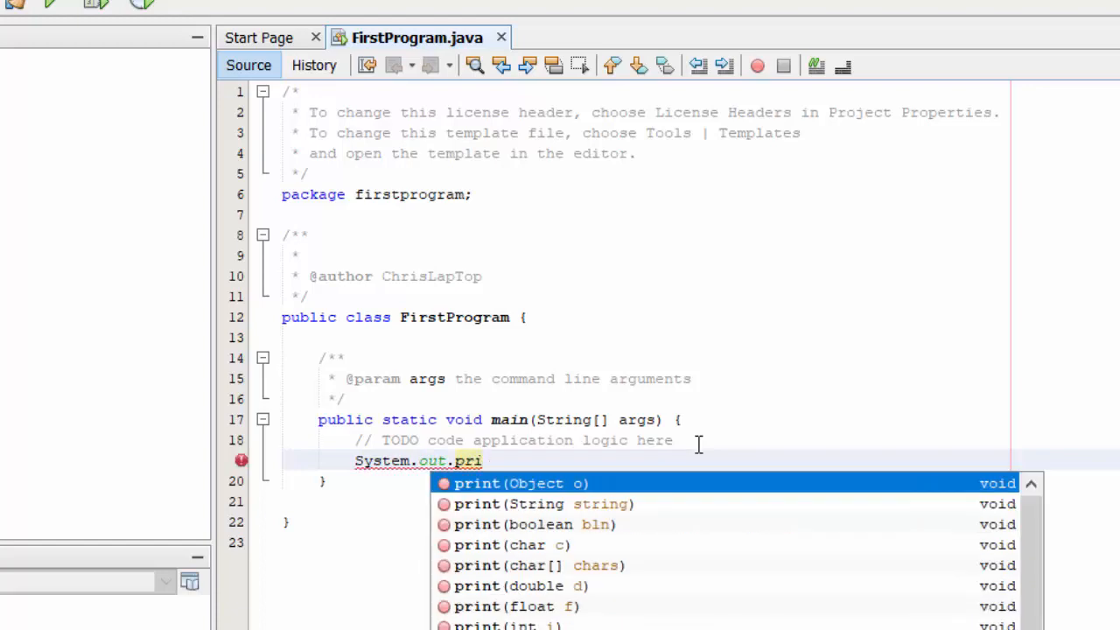
pyautogui.write('ny')
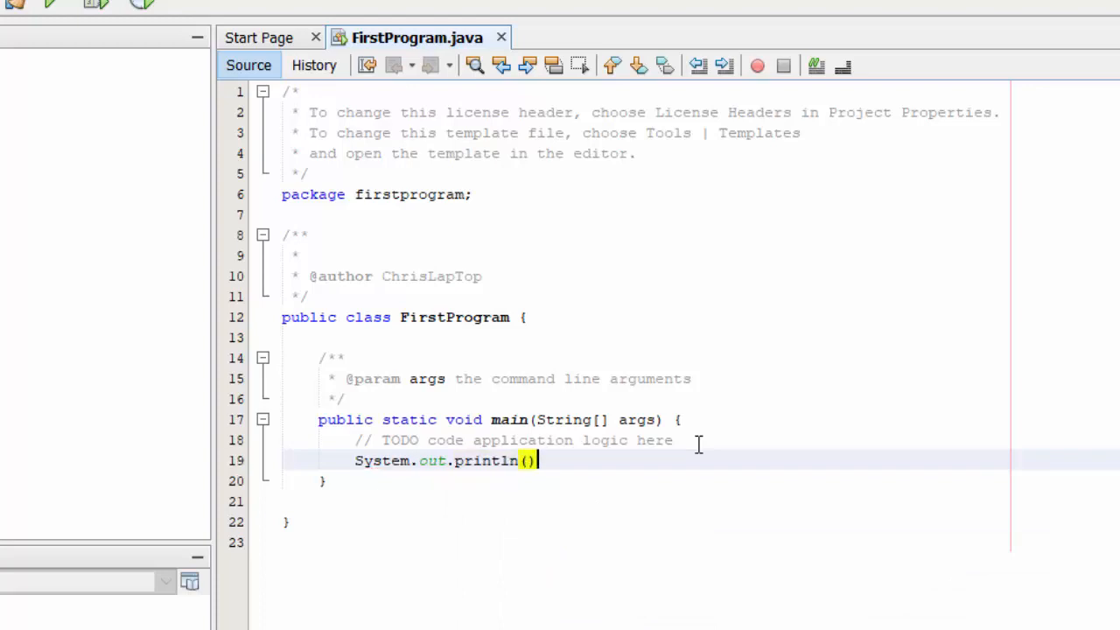
pyautogui.write('"')
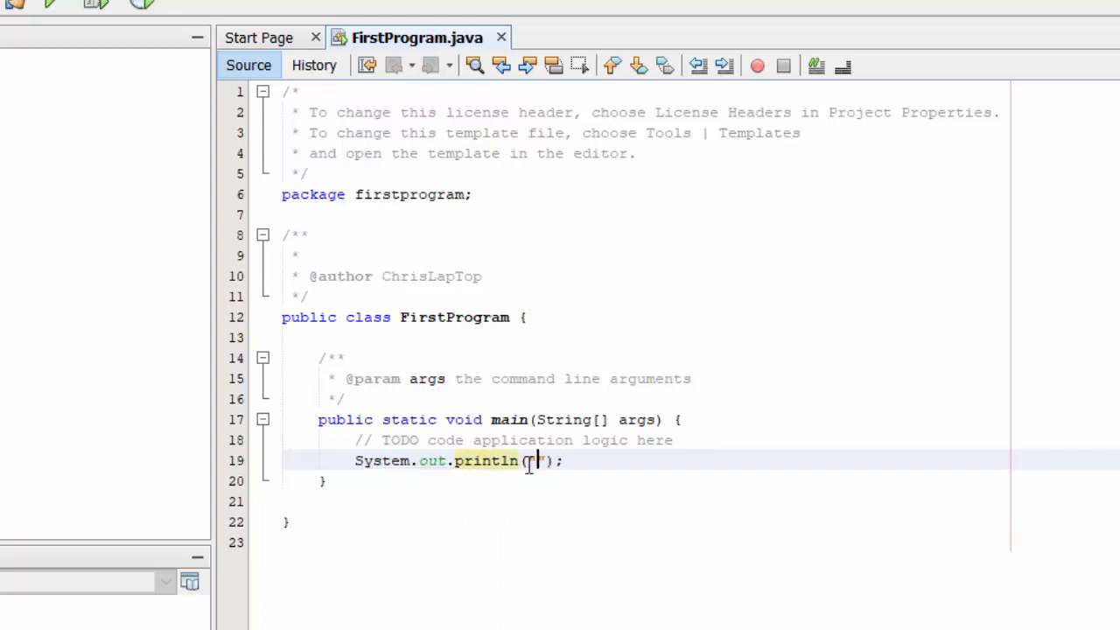
pyautogui.write('My name is')
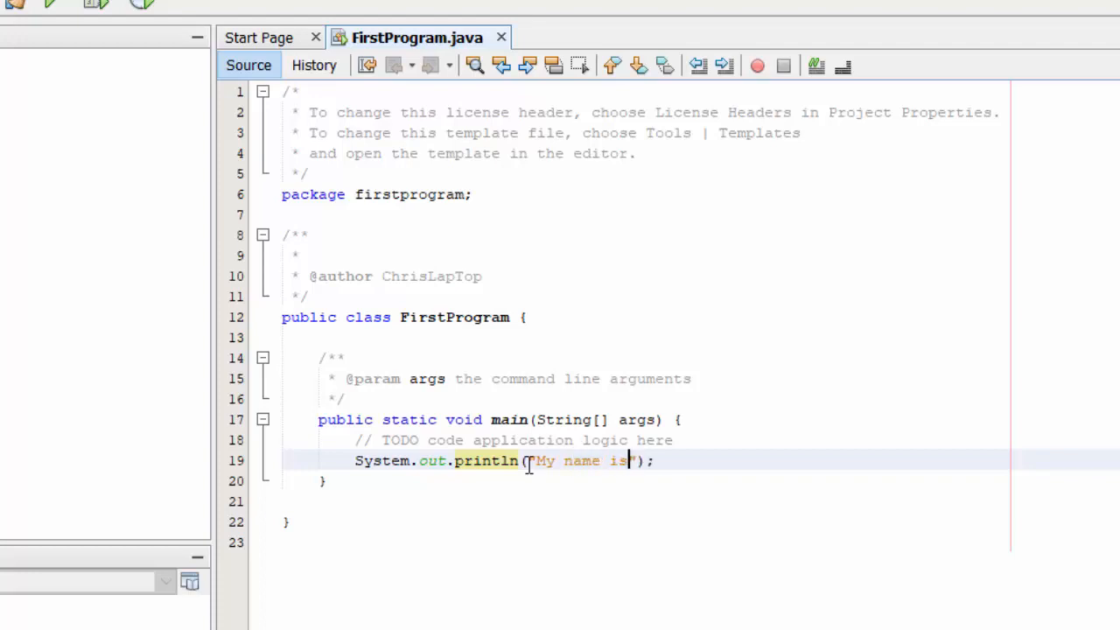
pyautogui.write('Chris')
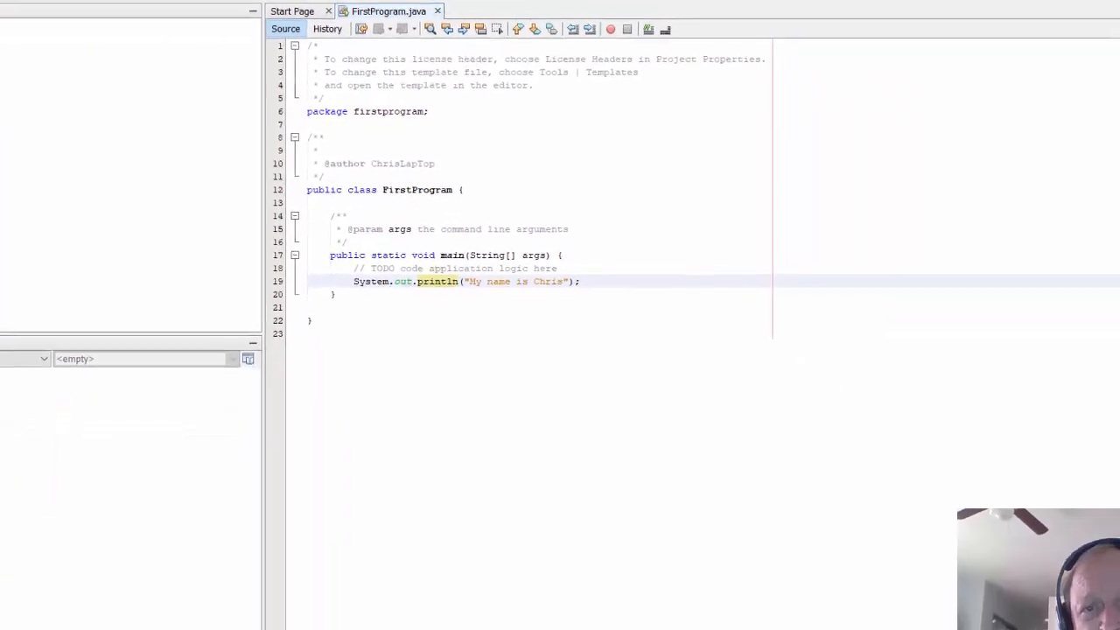
# Run FirstProgram to print 'My name is Chris', then start replacing Chris in the print statement.
pyautogui.click(610, 28)
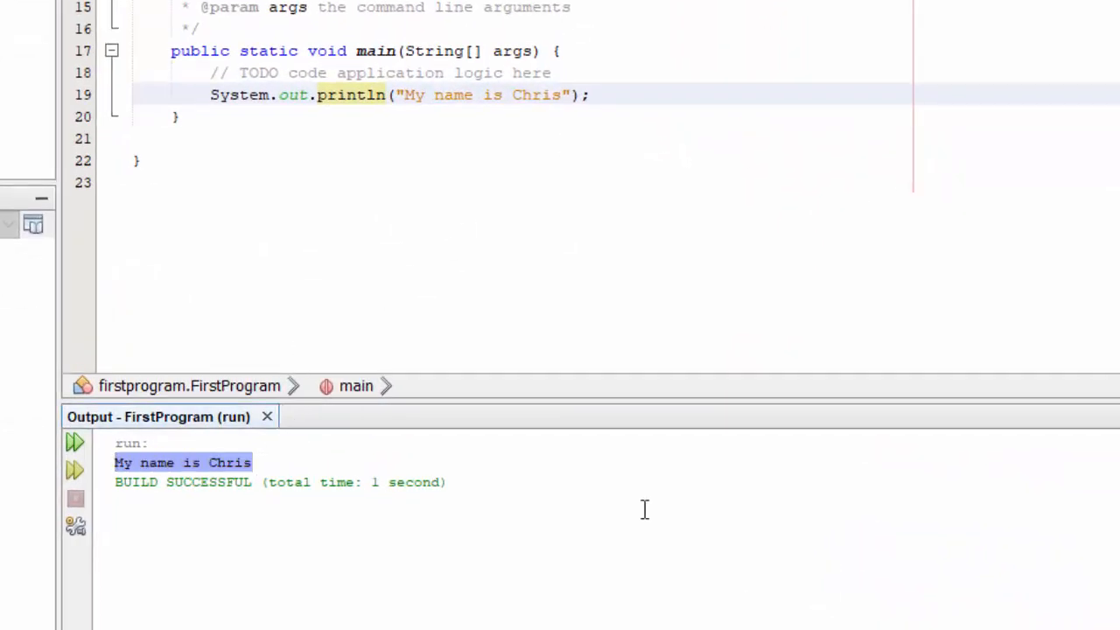
pyautogui.moveTo(452, 340)
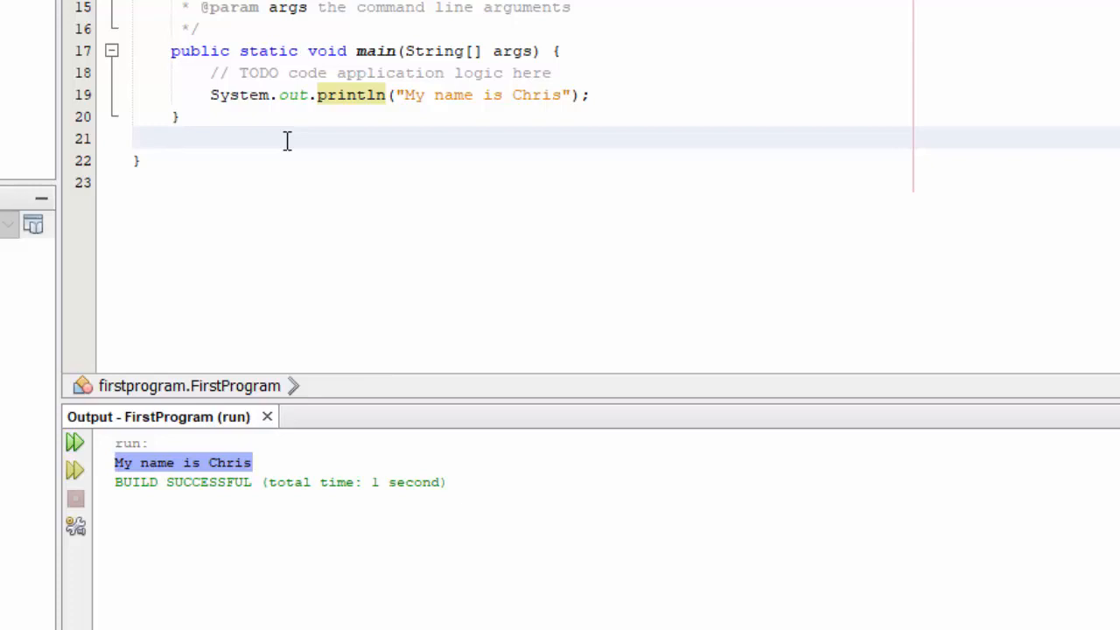
pyautogui.click(172, 137)
pyautogui.write('T')
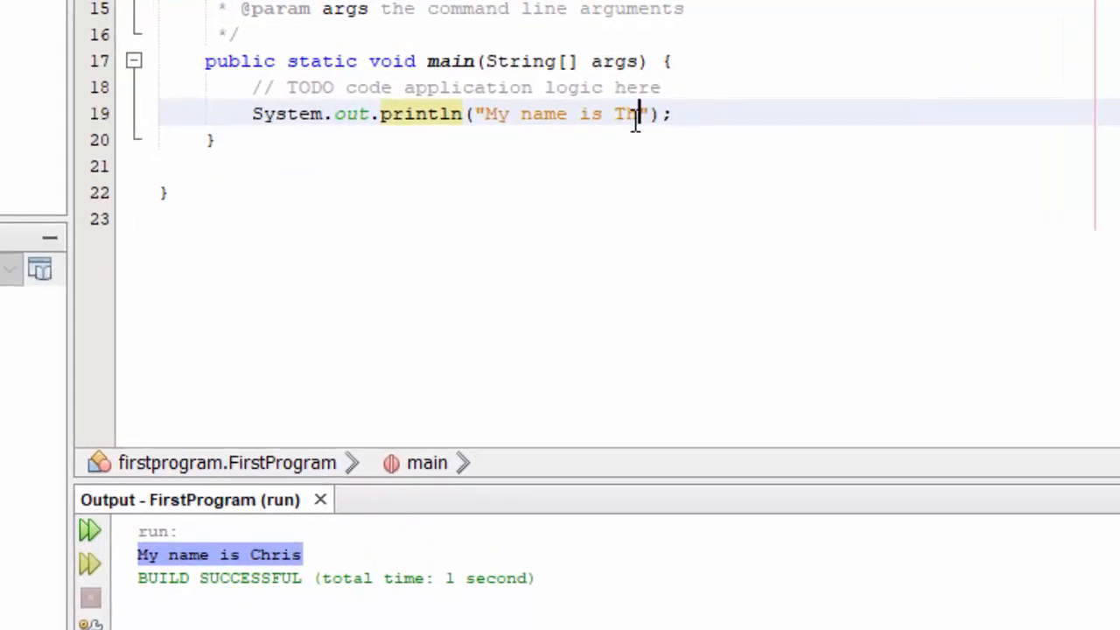
# Finish the name as Thor, rerun via Run > Run Project, and highlight 'My name is Thor' in Output.
pyautogui.write('or')
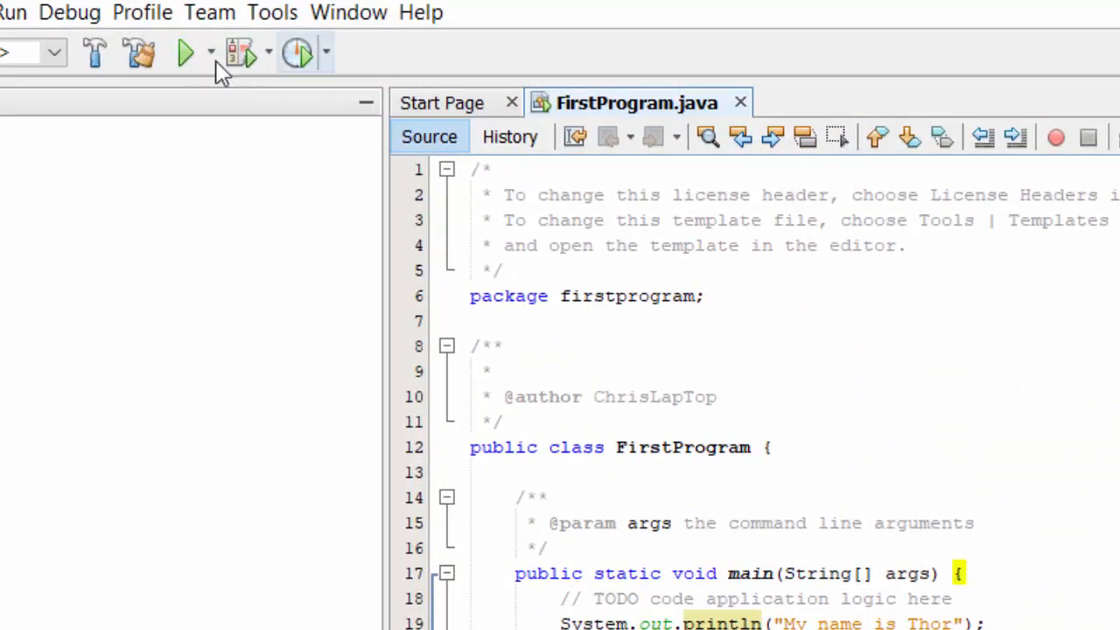
pyautogui.moveTo(183, 52)
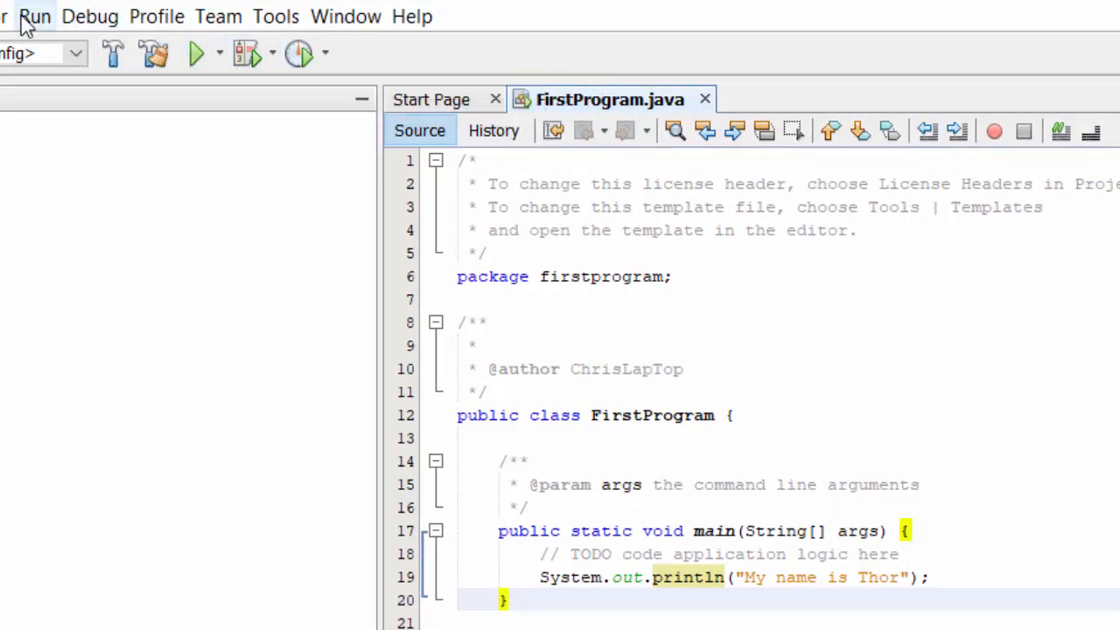
pyautogui.click(35, 18)
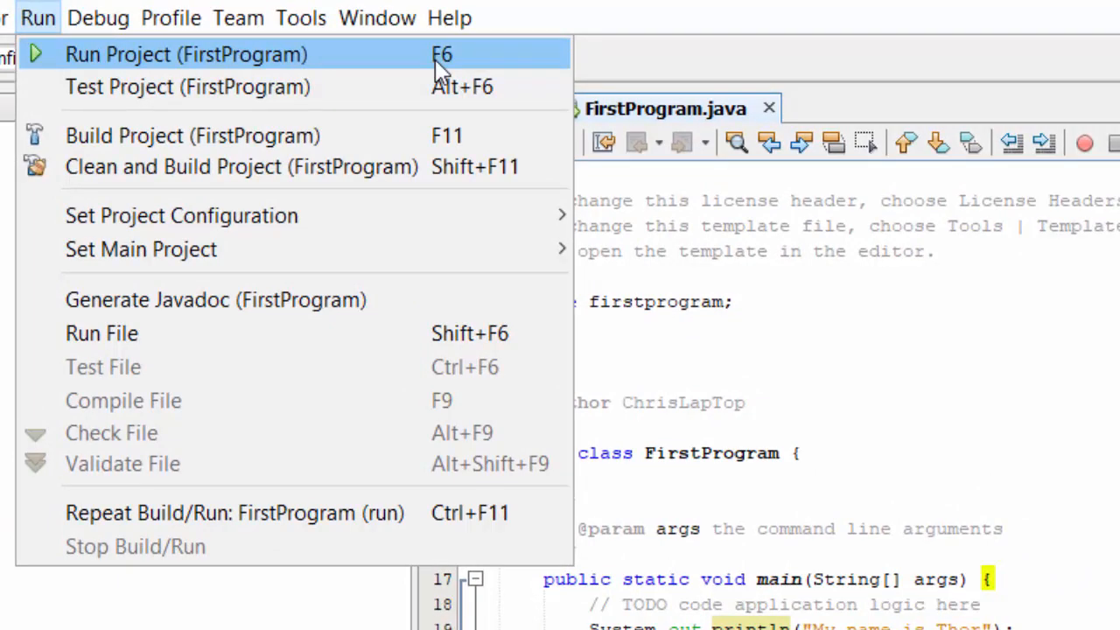
pyautogui.moveTo(998, 601)
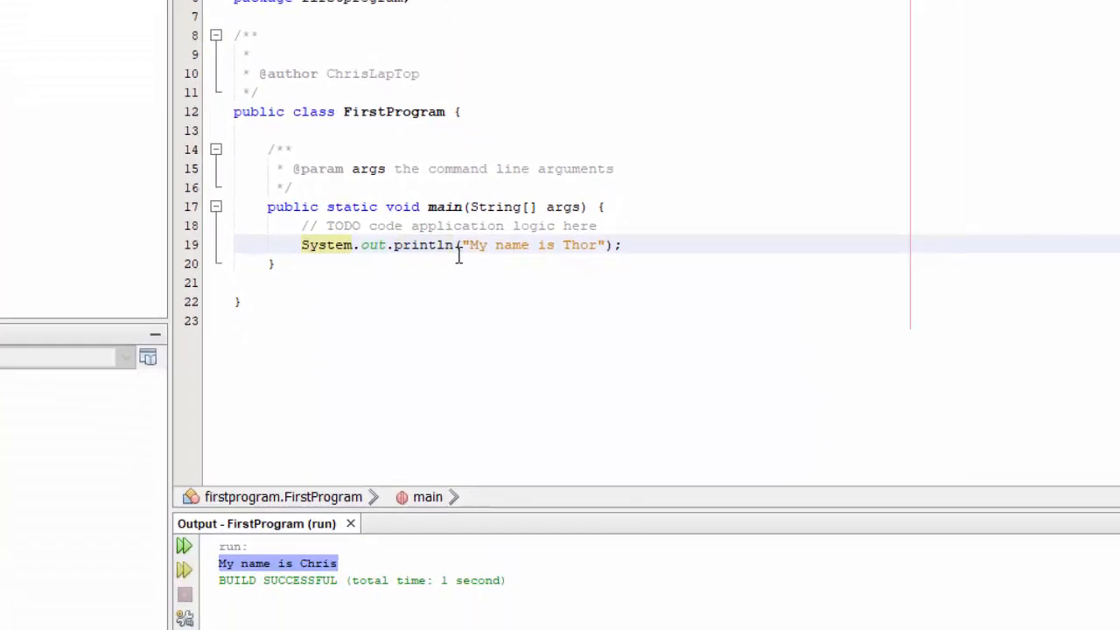
pyautogui.scroll(-3)
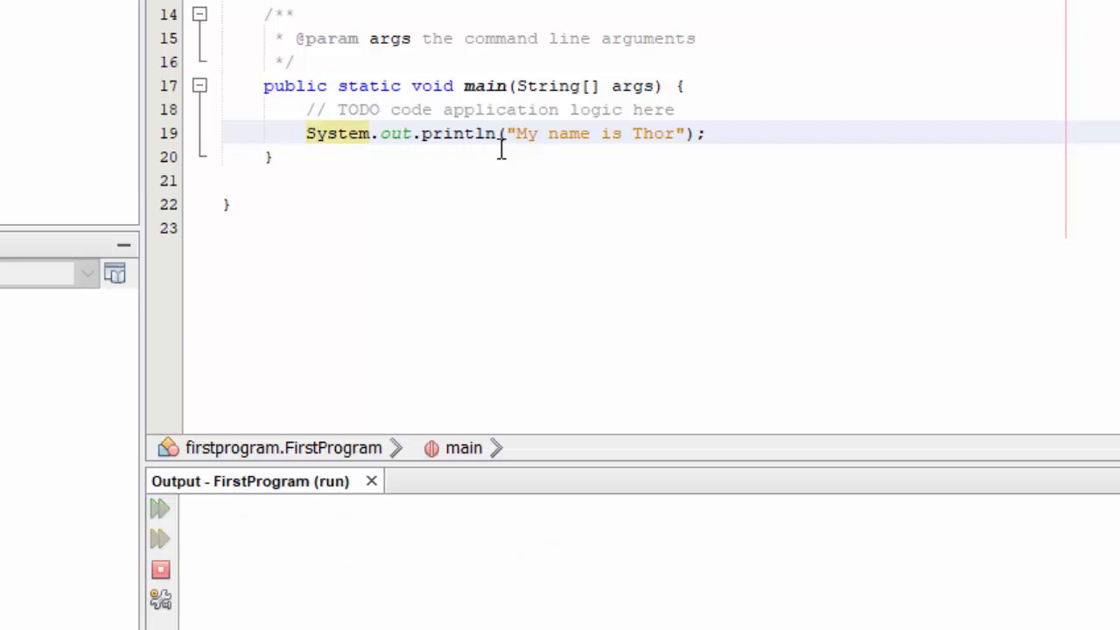
pyautogui.click(161, 507)
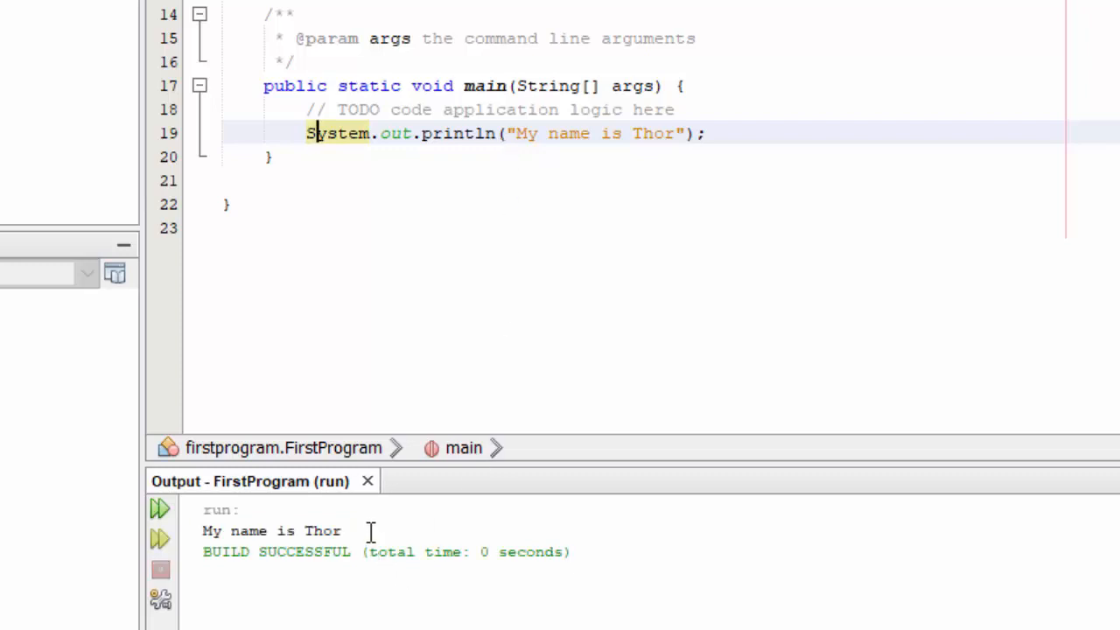
pyautogui.moveTo(202, 532); pyautogui.dragTo(343, 532)
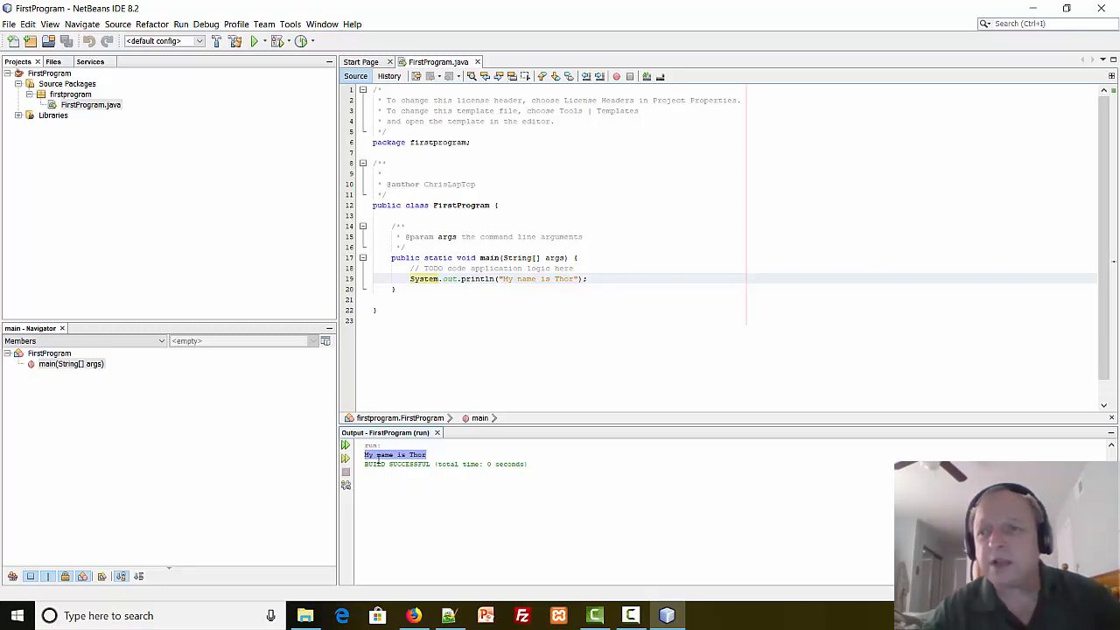
pyautogui.moveTo(820, 79)
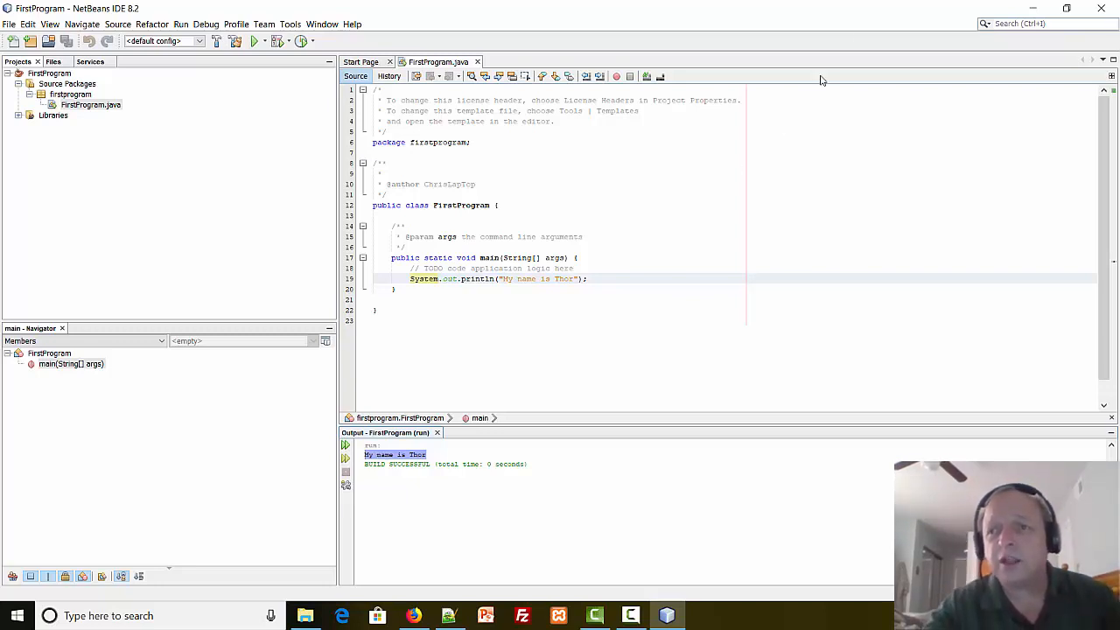